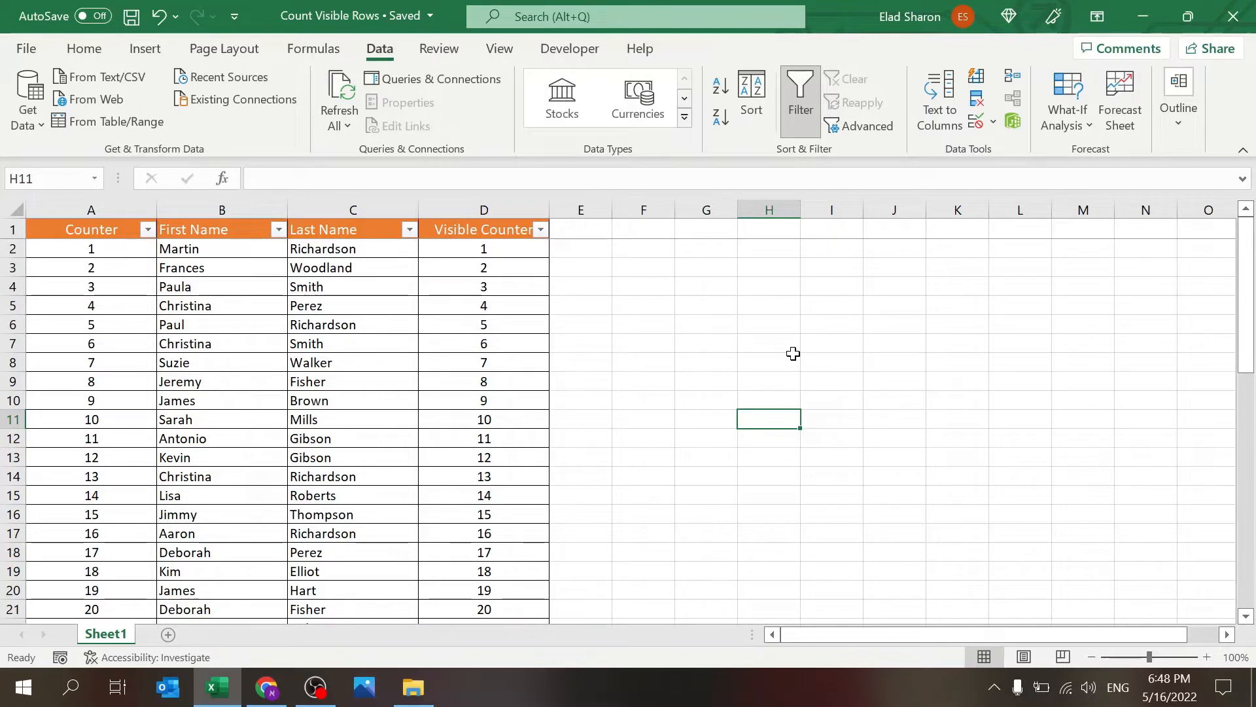
mouse_move(222, 209)
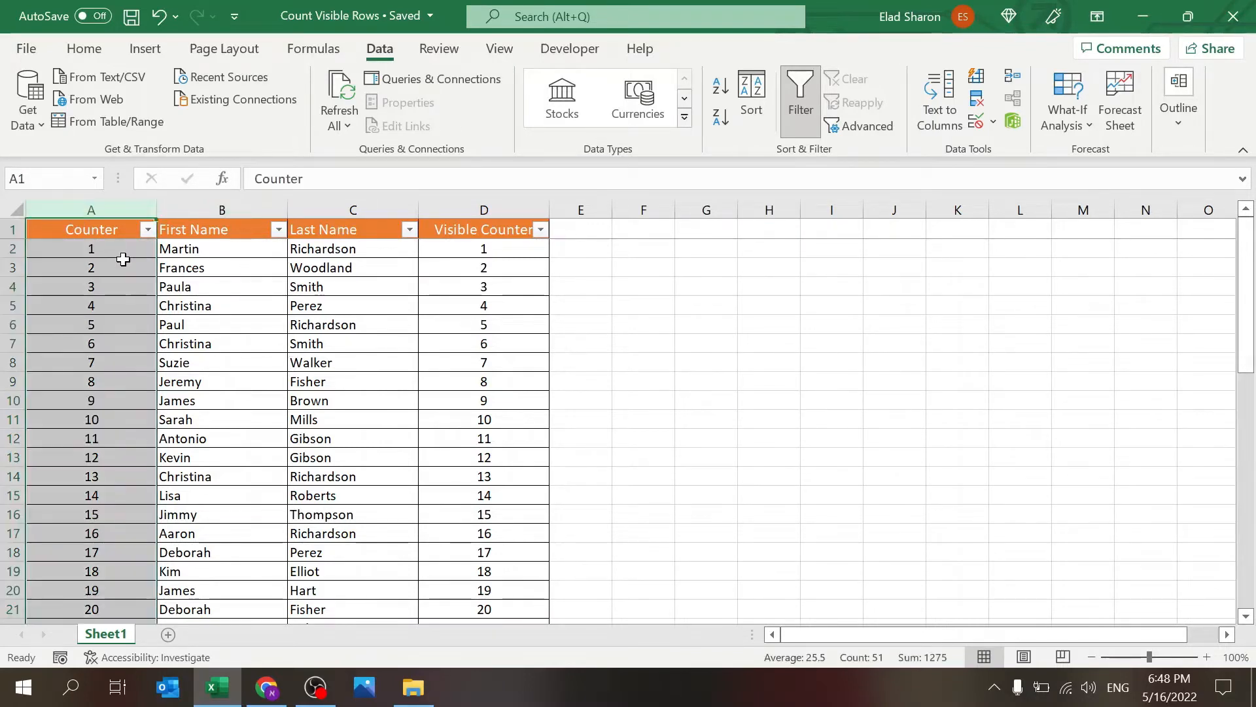
mouse_move(235, 218)
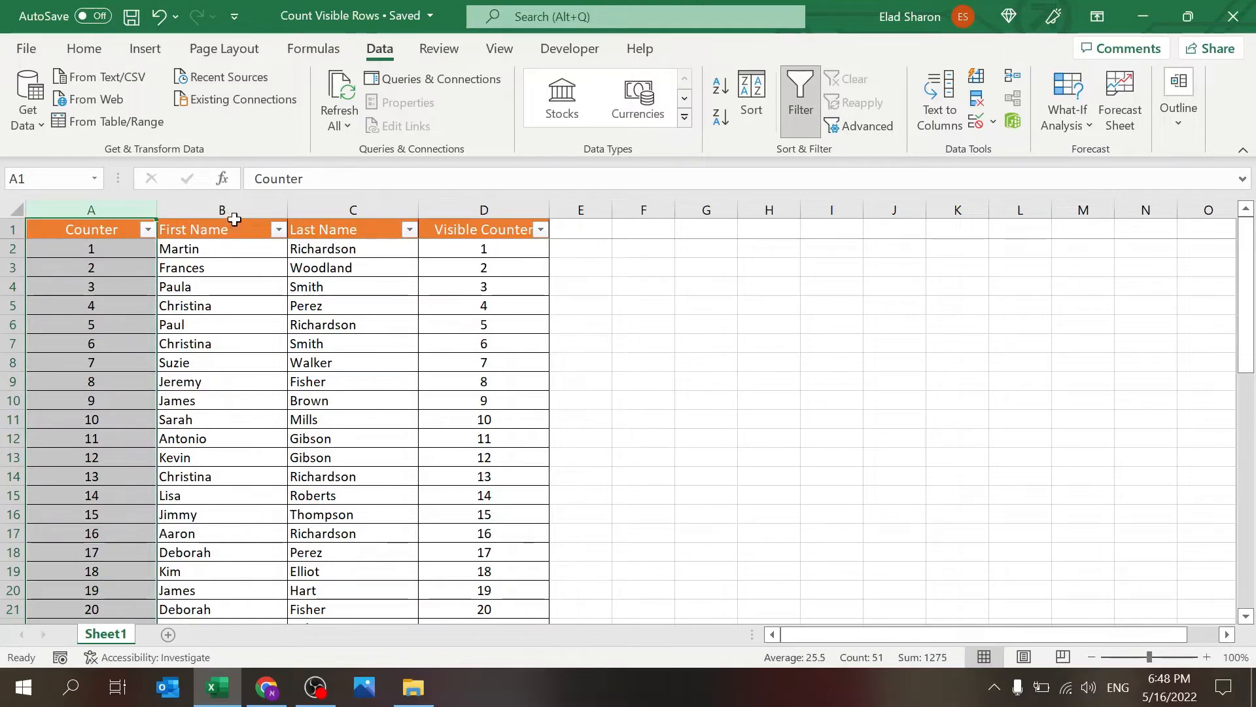
Step: Filter the table by Last Name to hide rows, then remove the filter
left_click(484, 229)
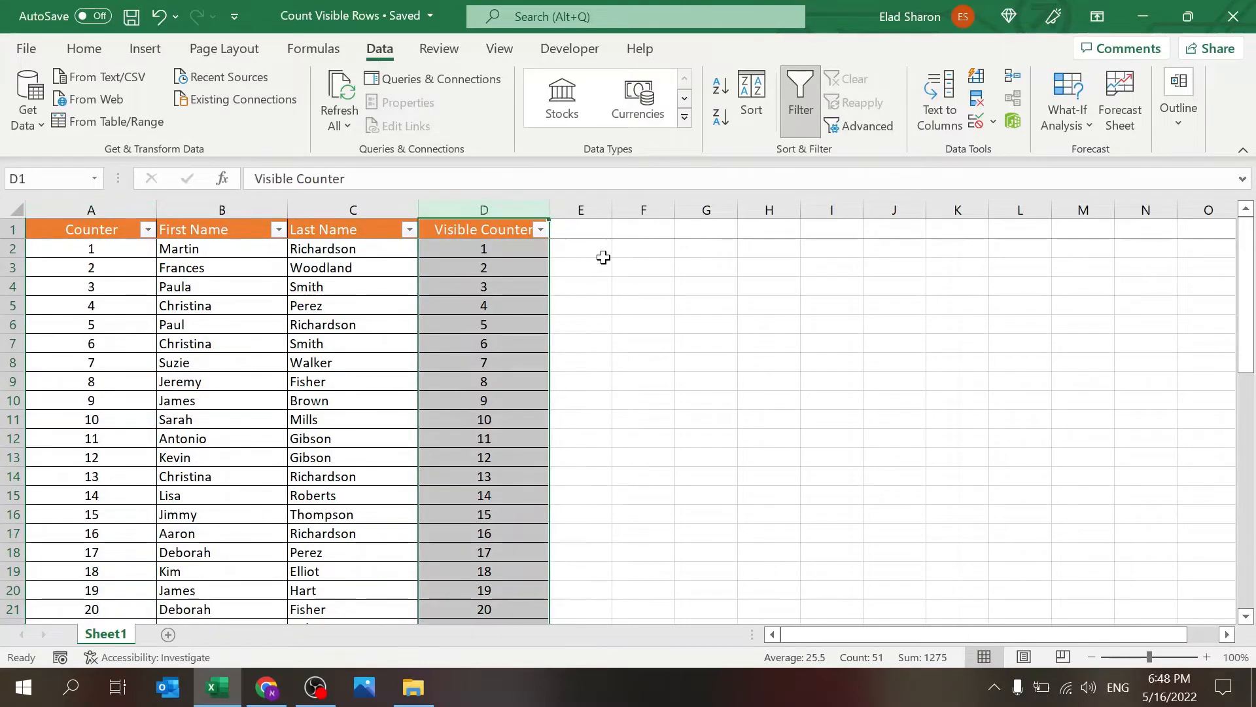
left_click(580, 247)
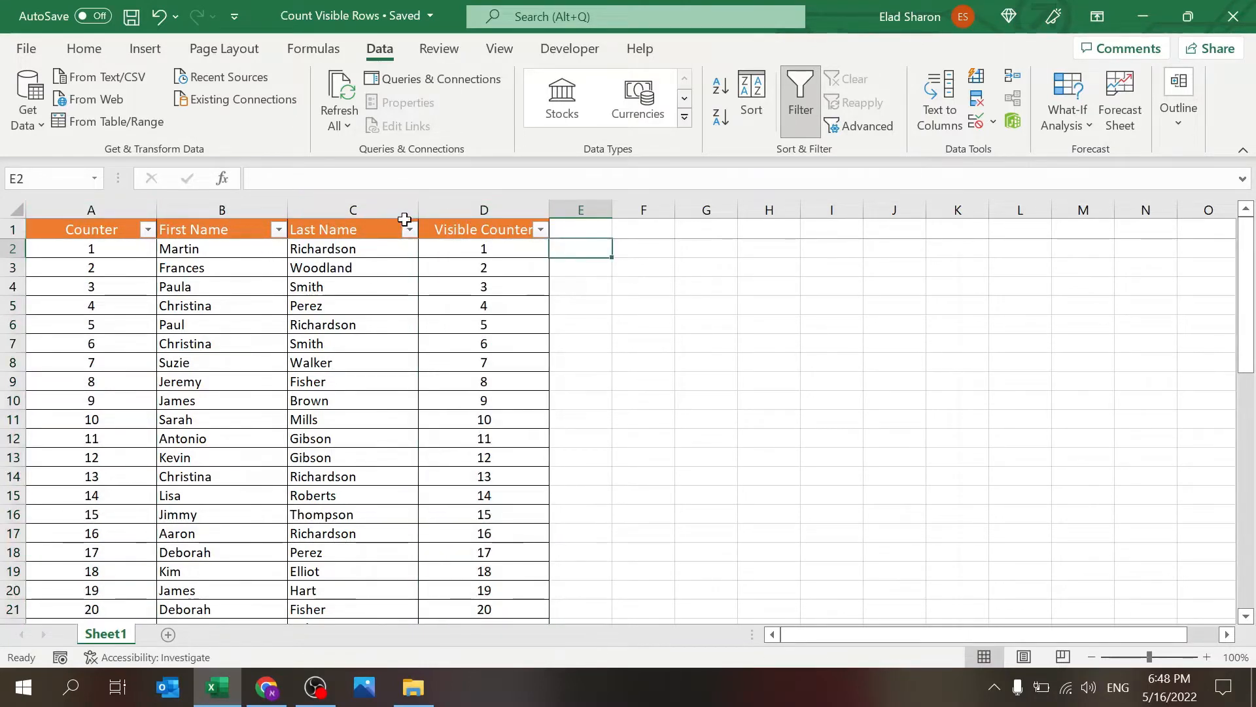
mouse_move(311, 429)
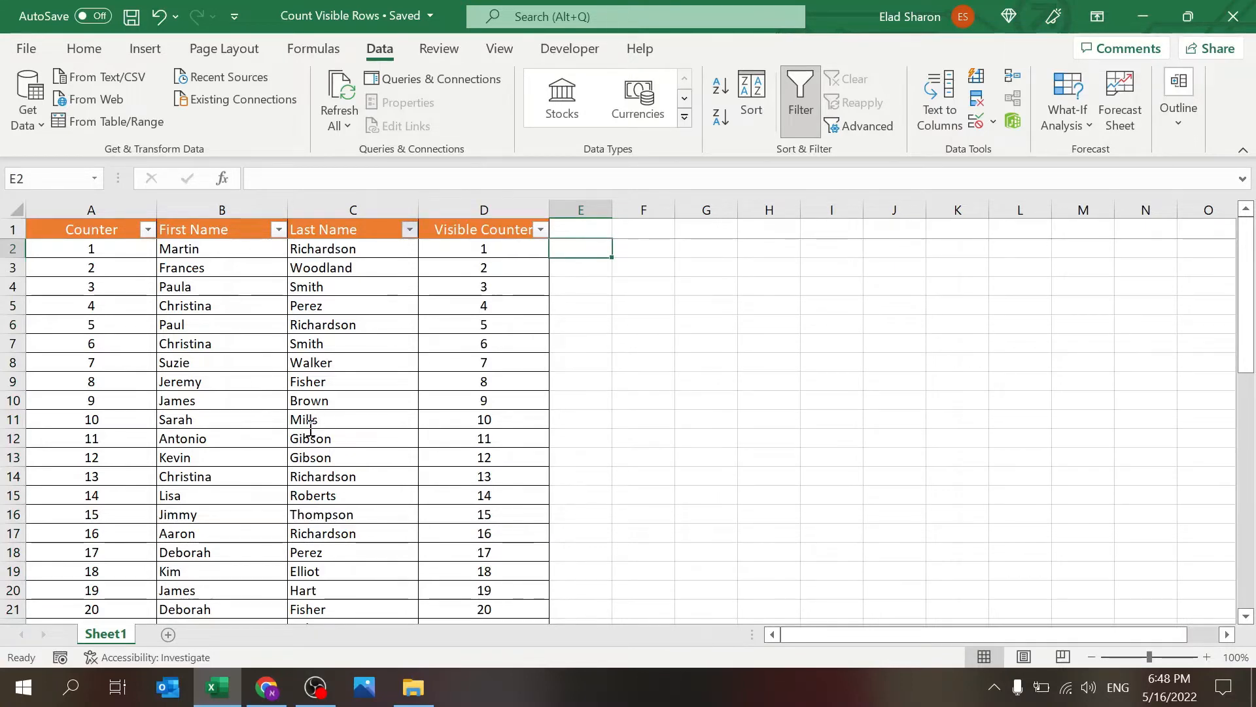
left_click(408, 229)
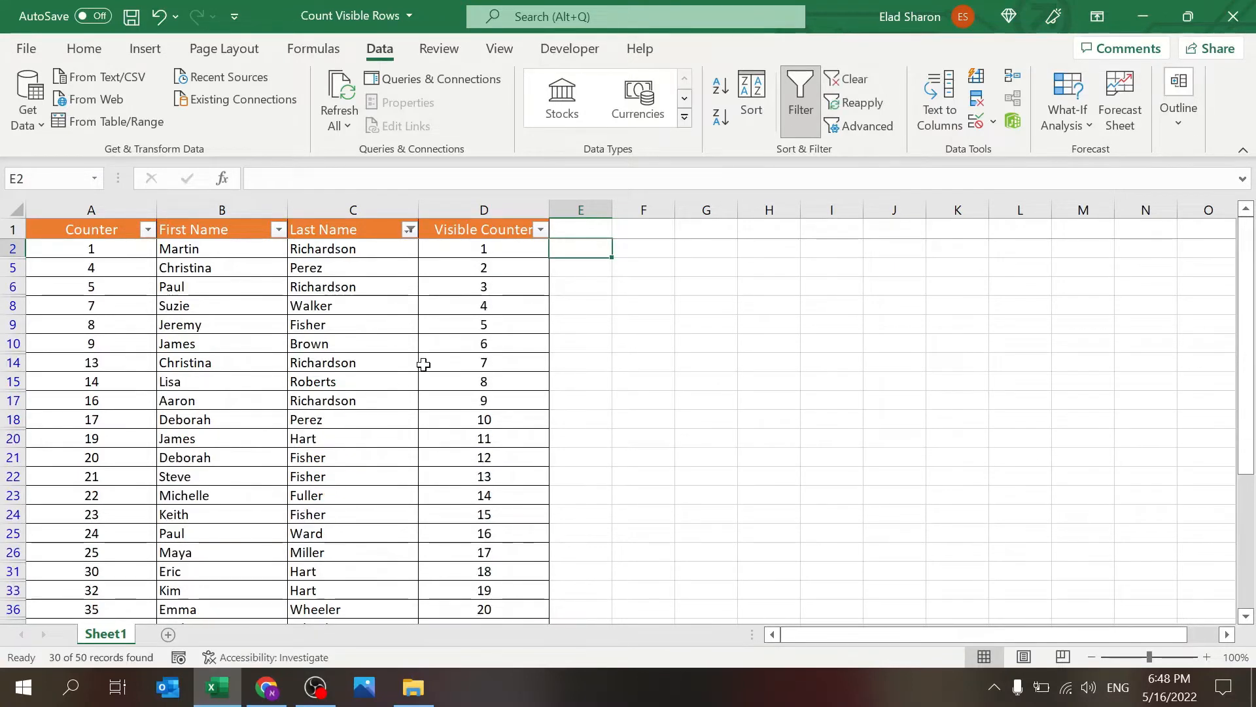
mouse_move(496, 301)
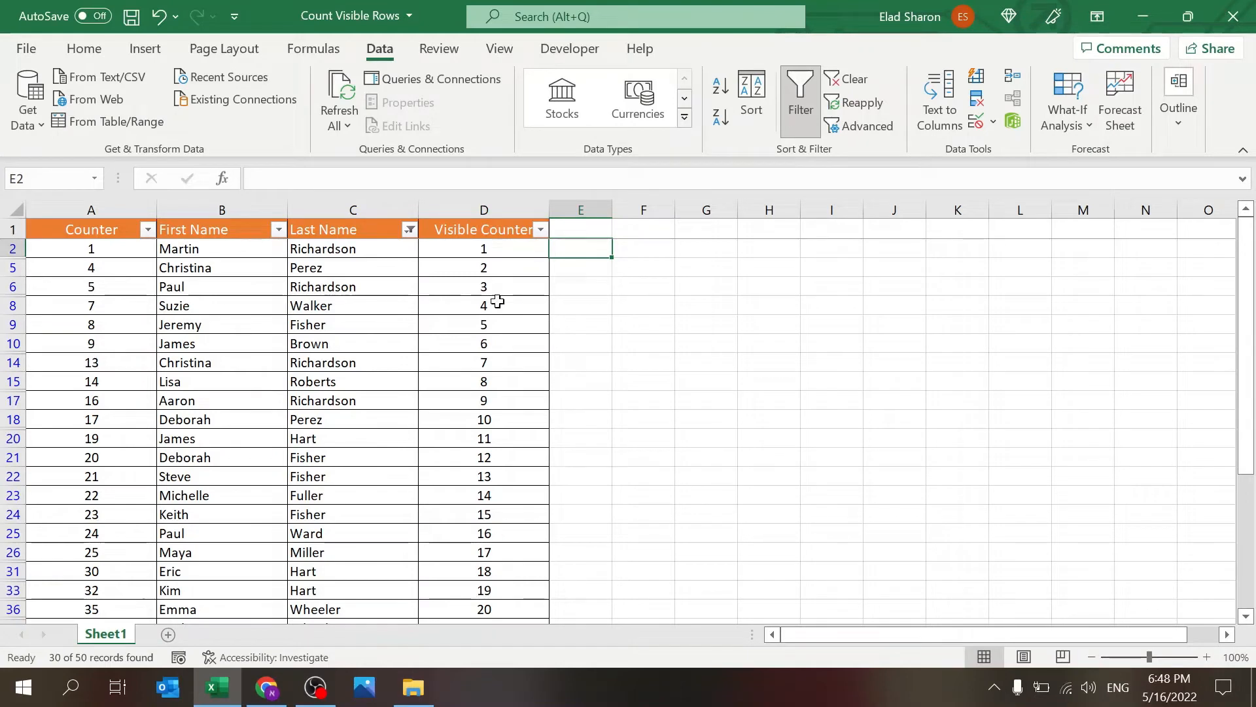
mouse_move(532, 249)
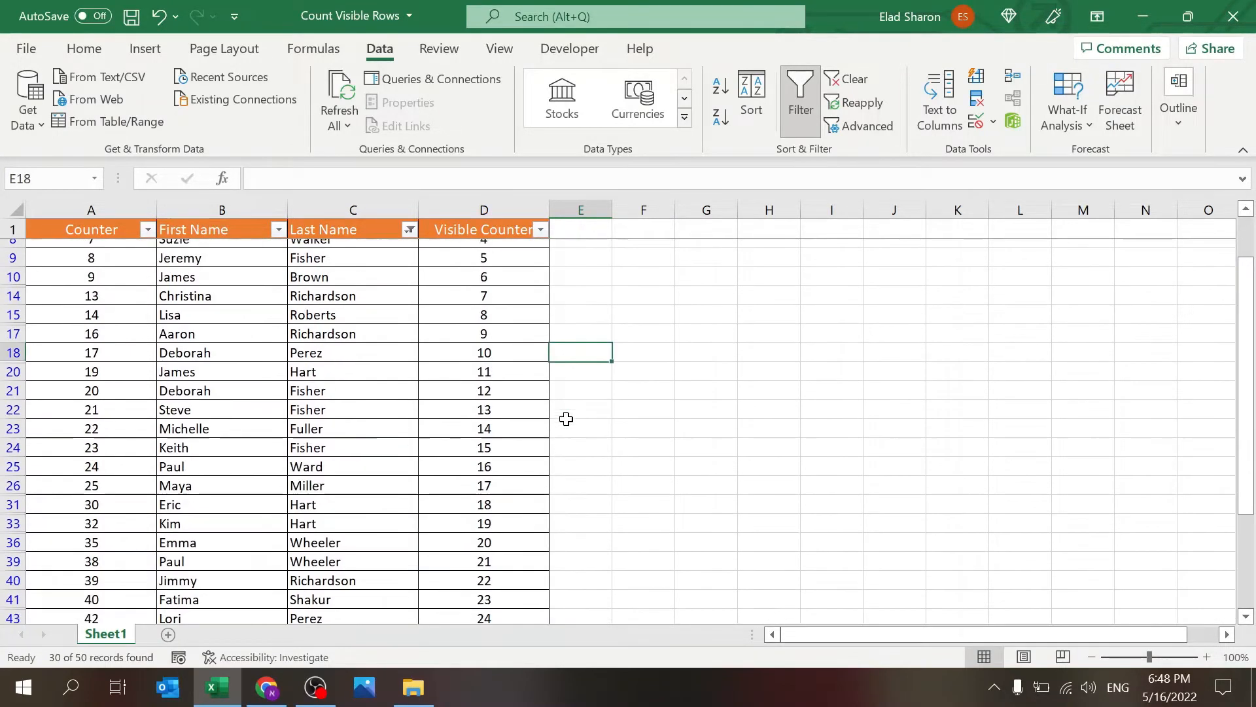
scroll("up", 3)
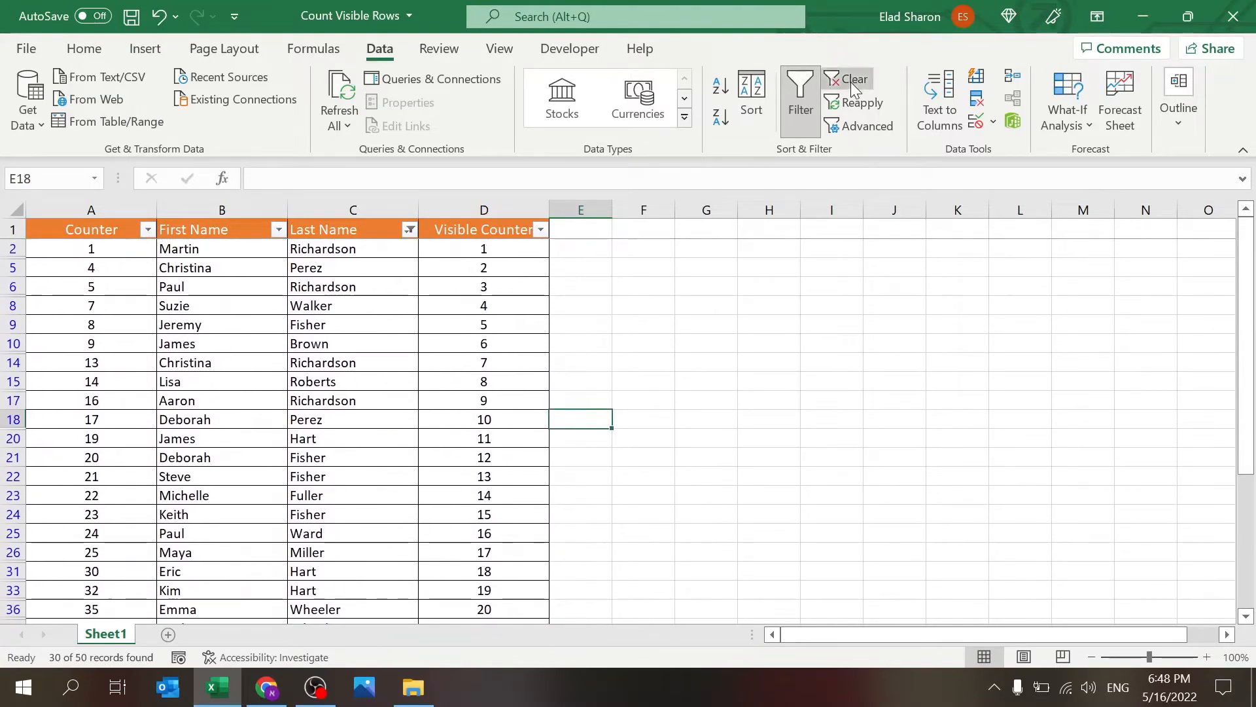
left_click(852, 79)
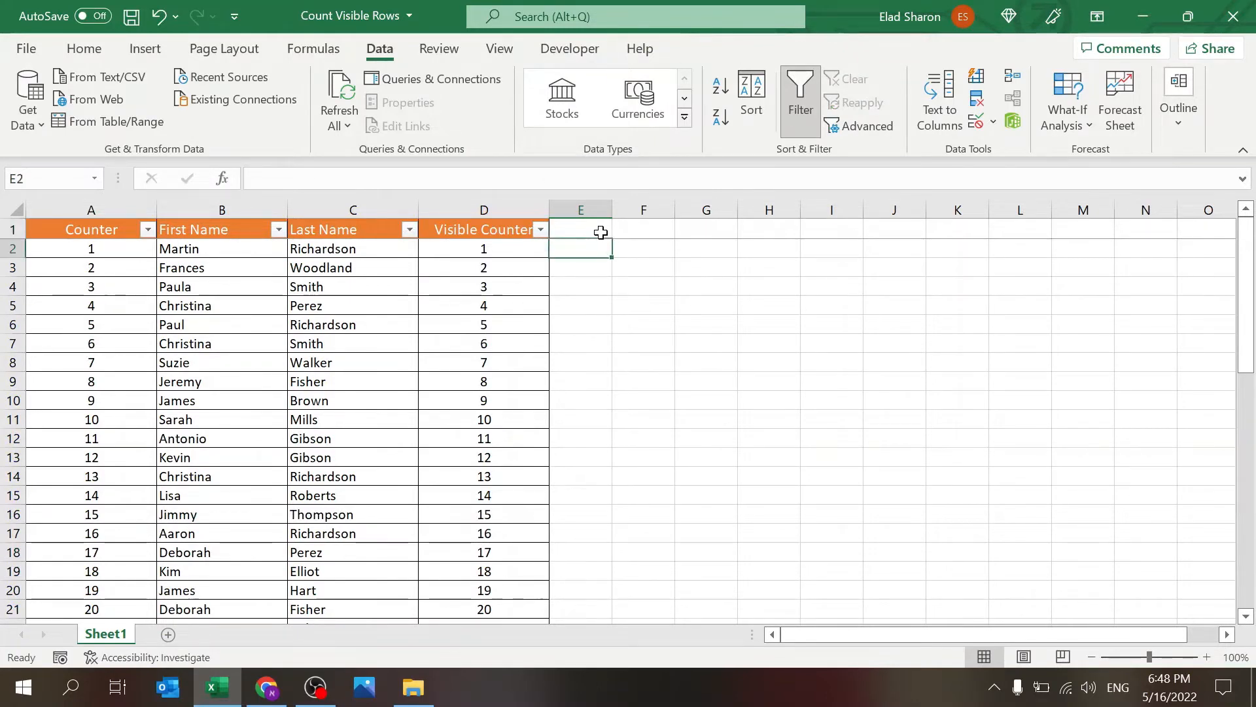
Step: Check the existing Visible Counter formulas, then start typing =subtotal( in row 5
left_click(482, 249)
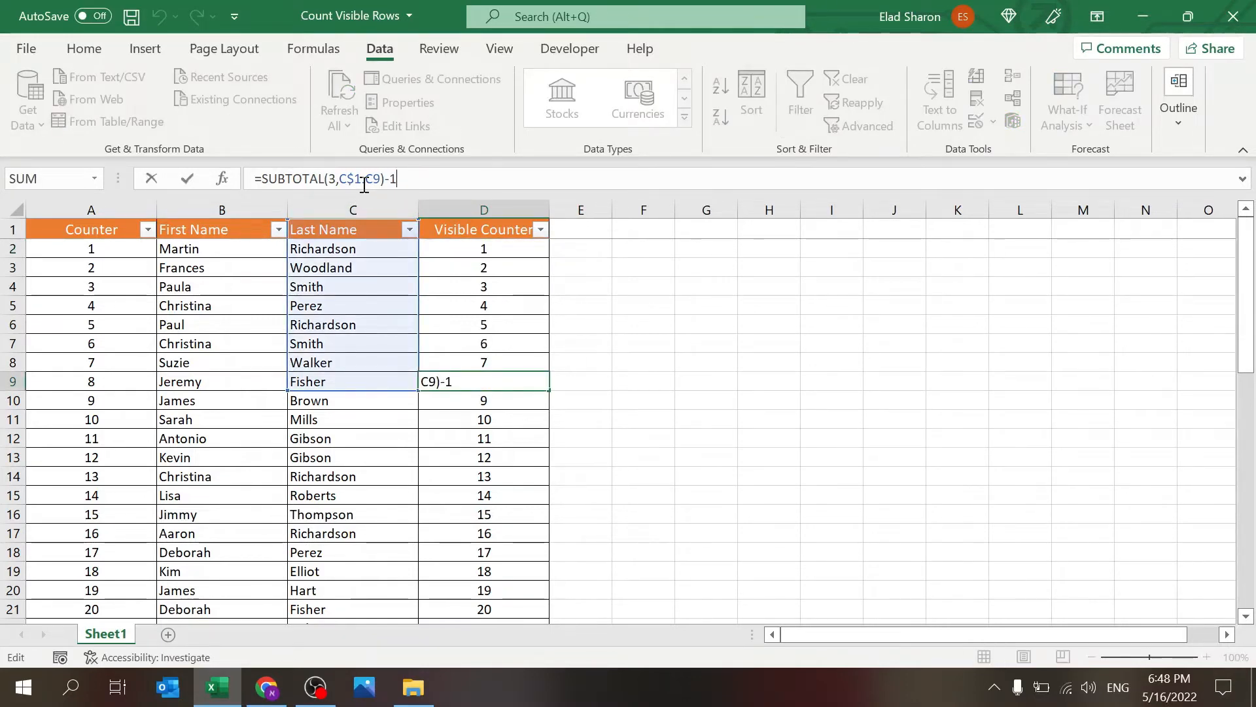
type(":C7")
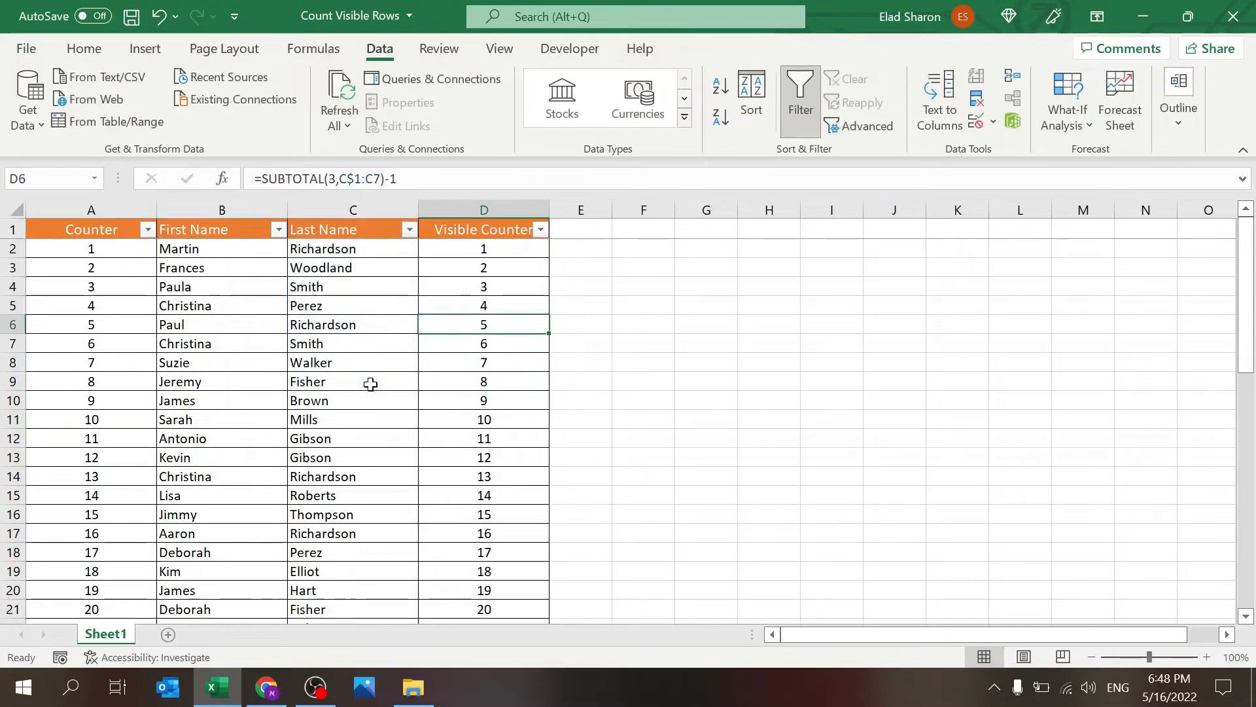
left_click(483, 248)
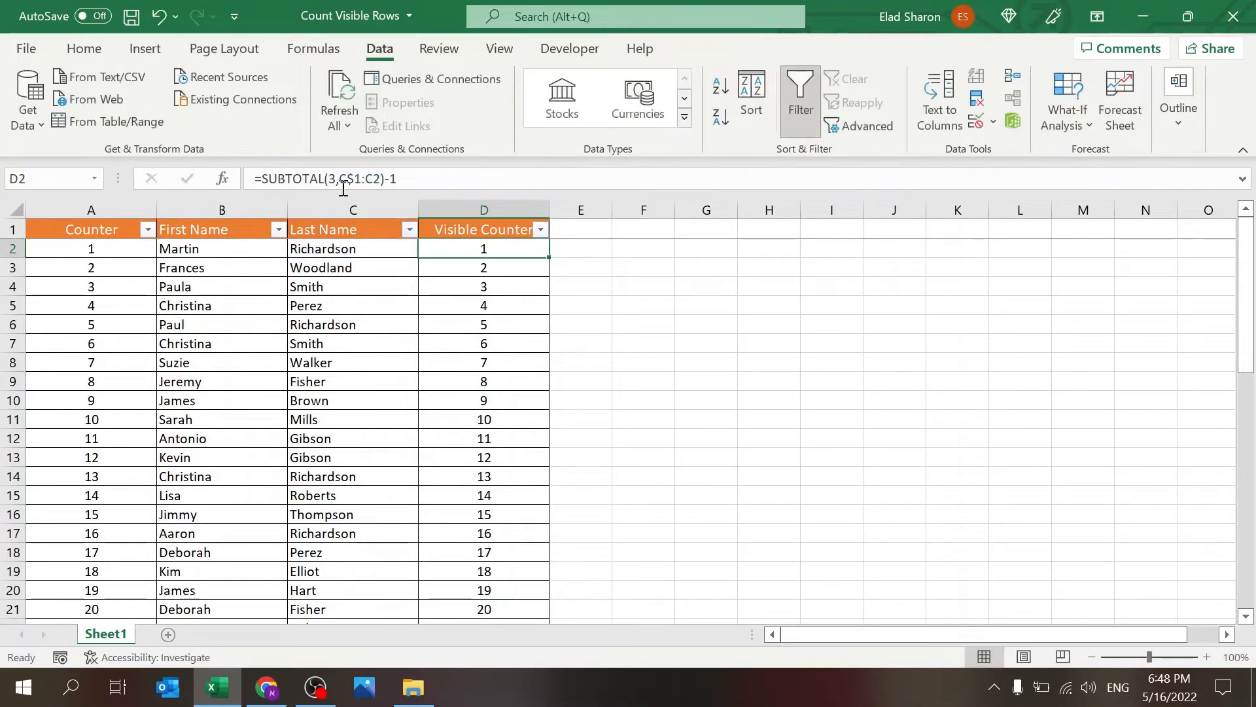
left_click(483, 306)
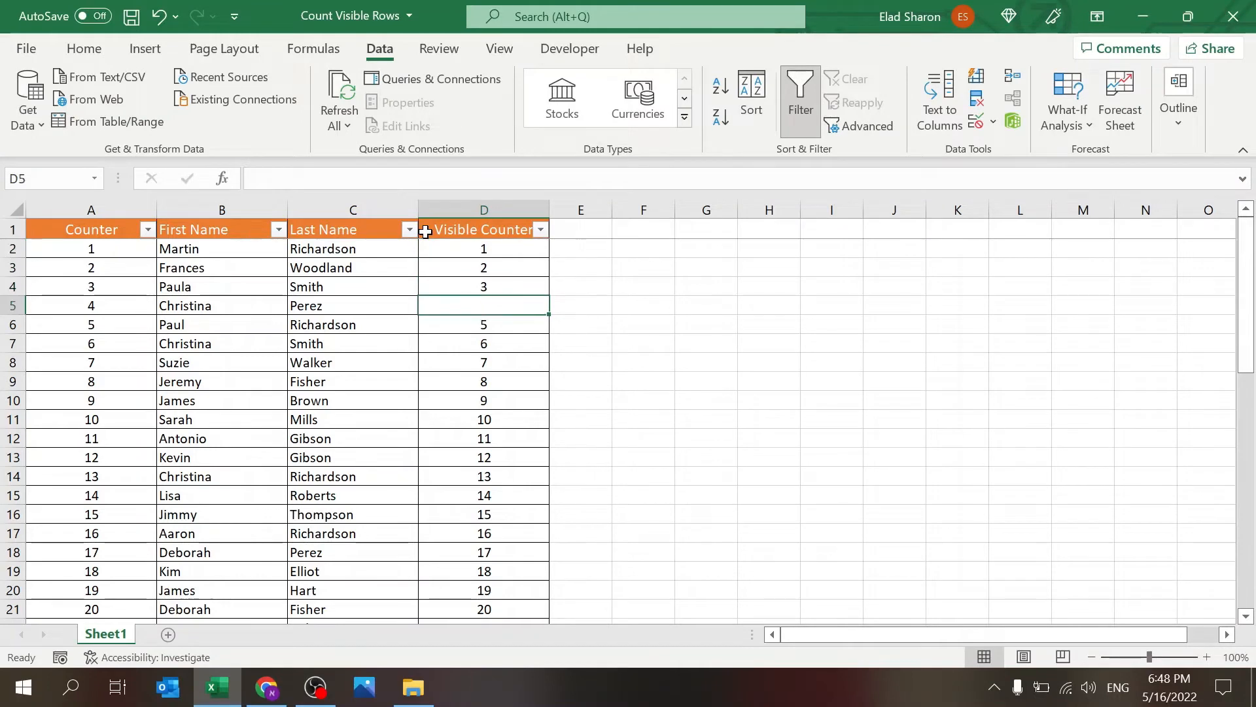
type("=subtotal(")
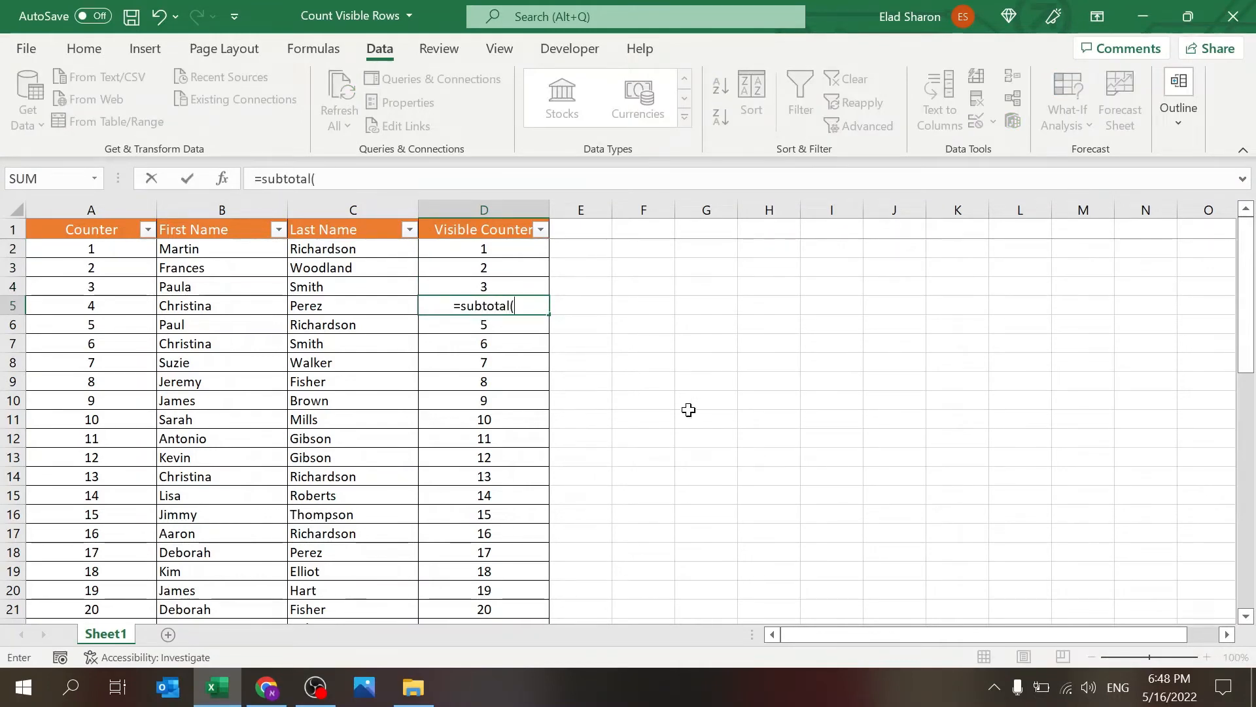
mouse_move(596, 509)
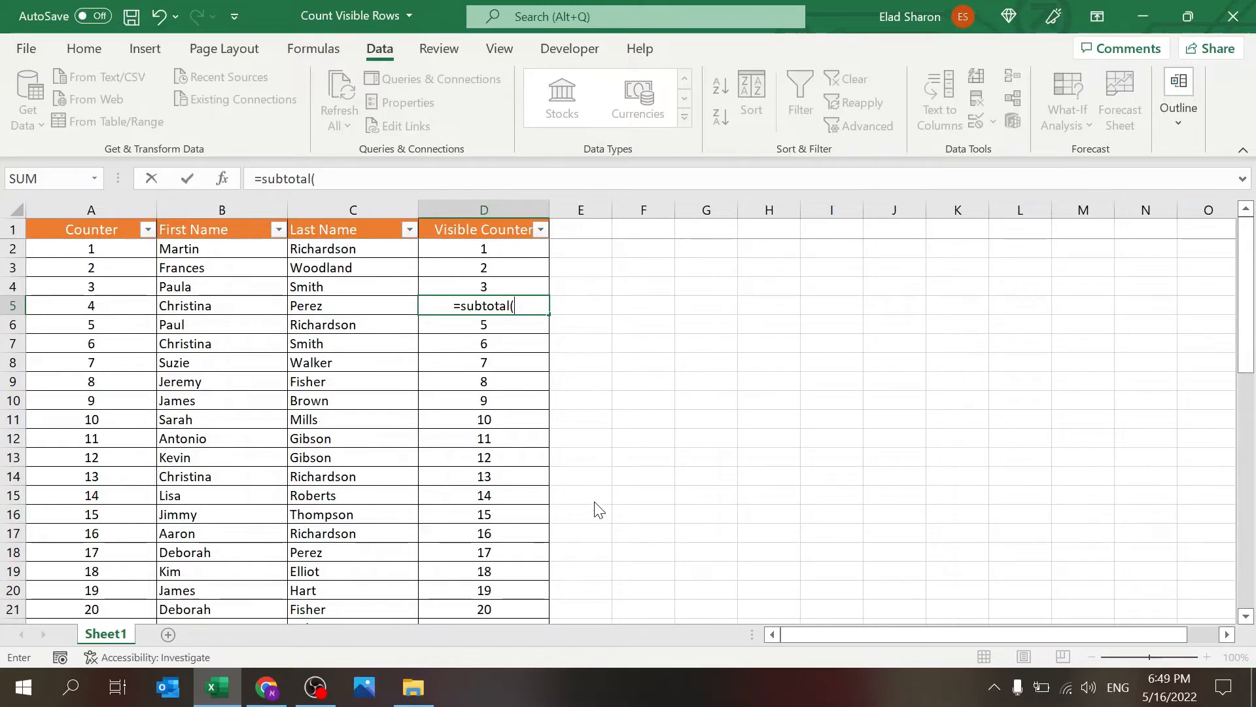
mouse_move(583, 458)
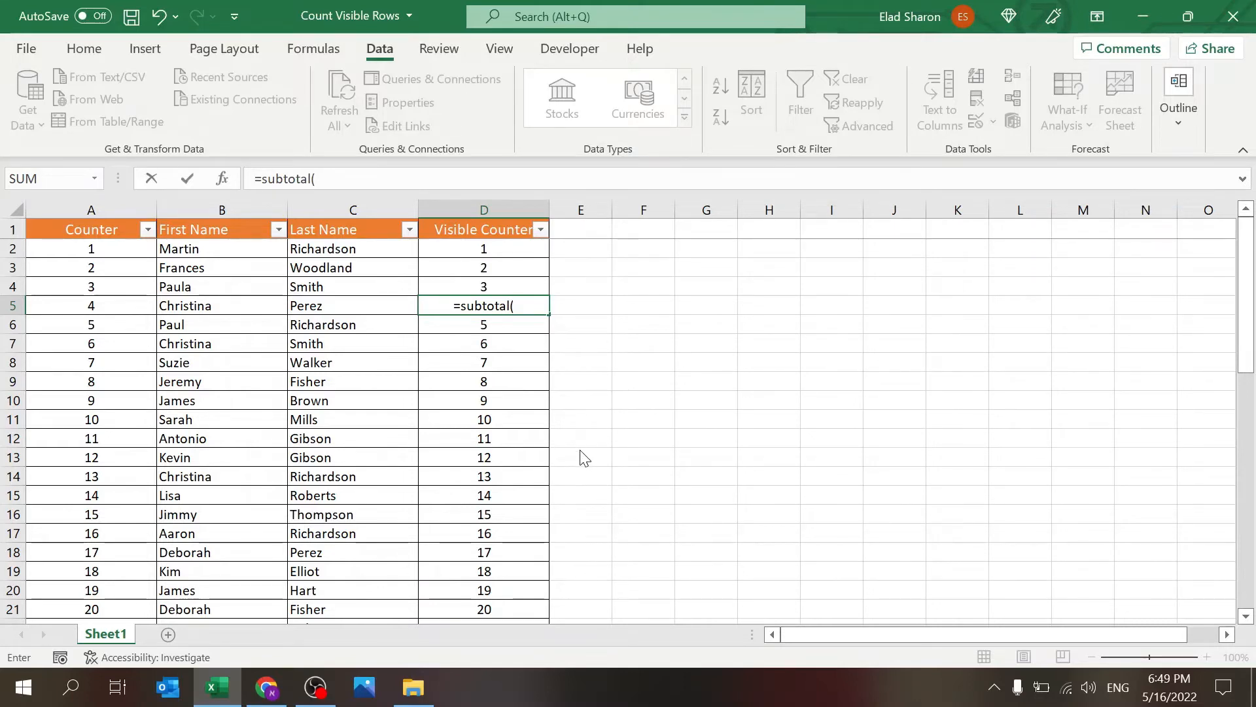
mouse_move(591, 392)
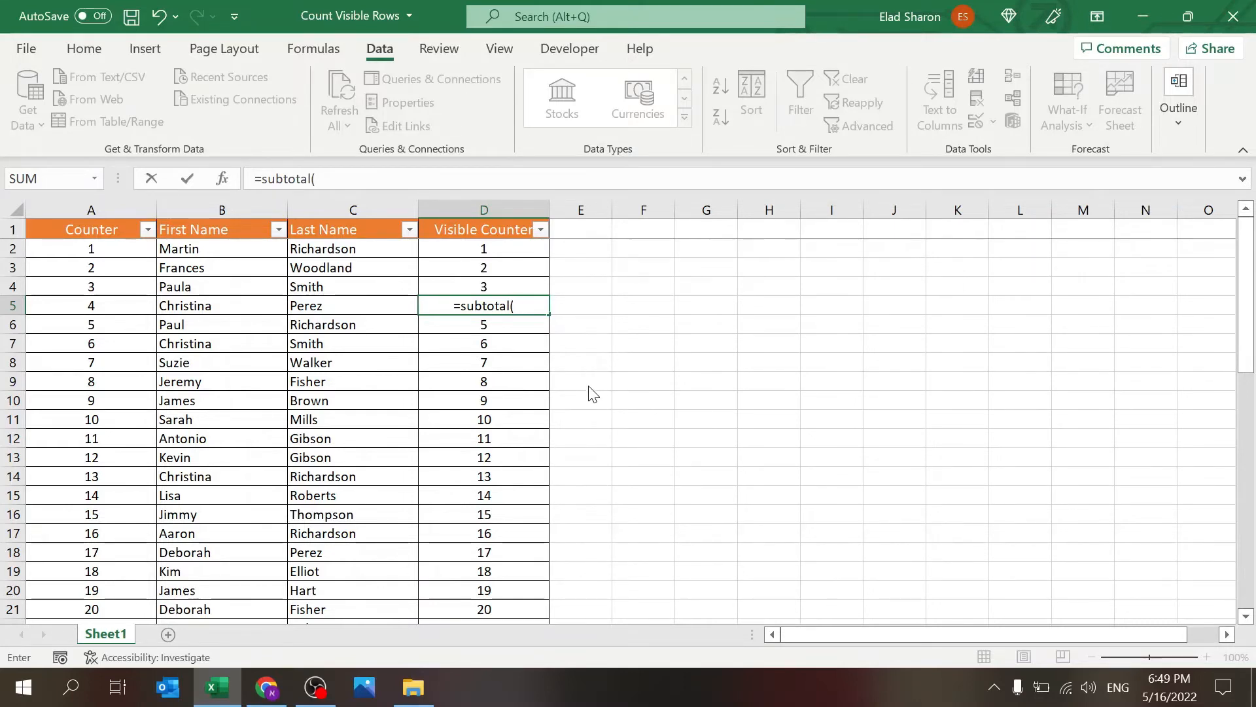
mouse_move(627, 411)
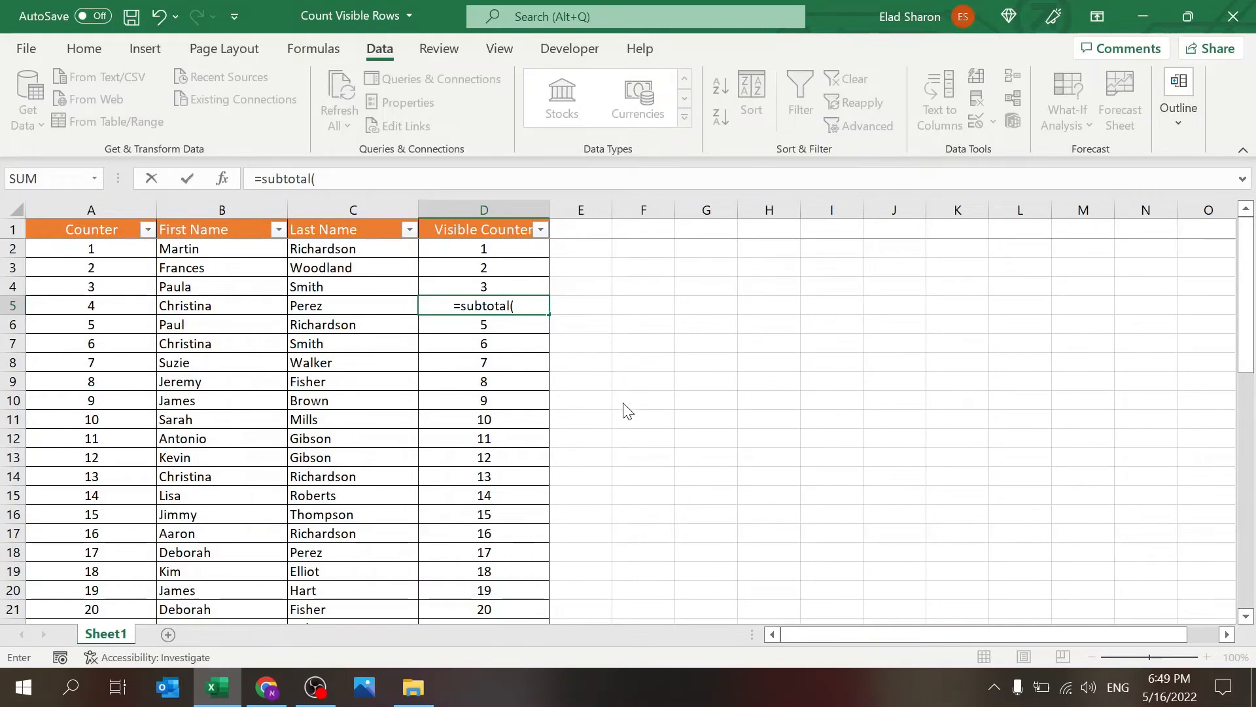
mouse_move(632, 397)
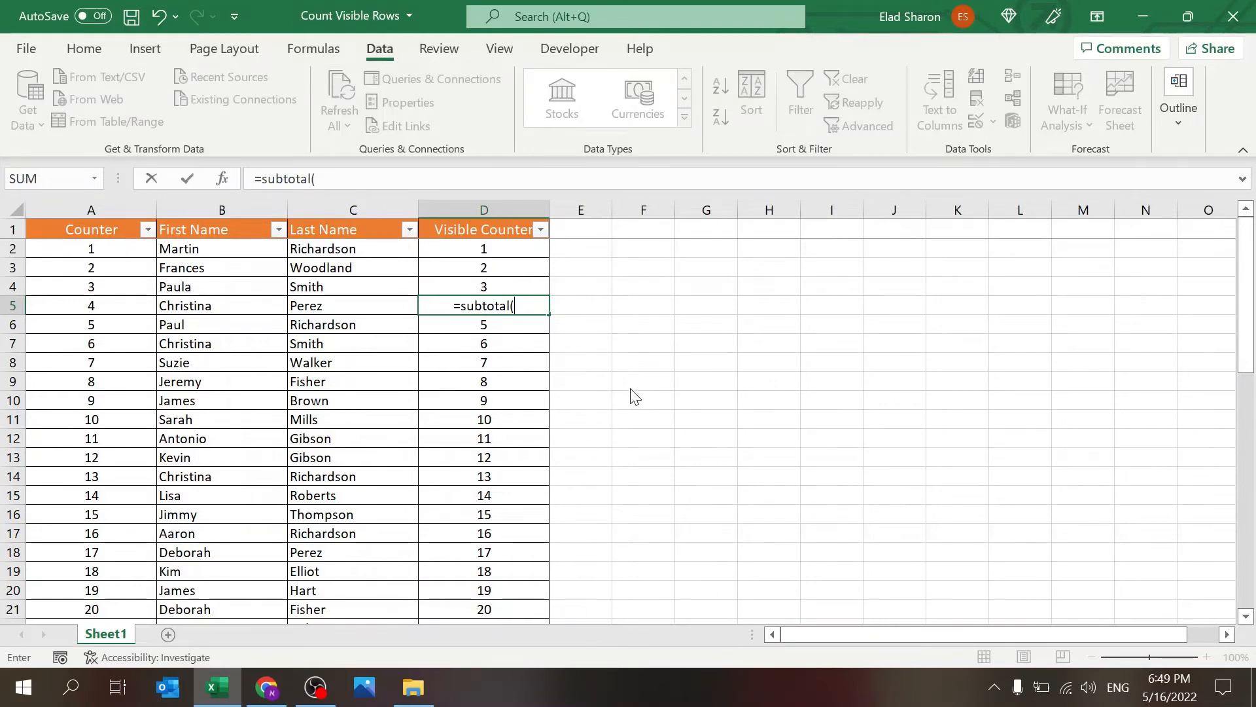
mouse_move(593, 375)
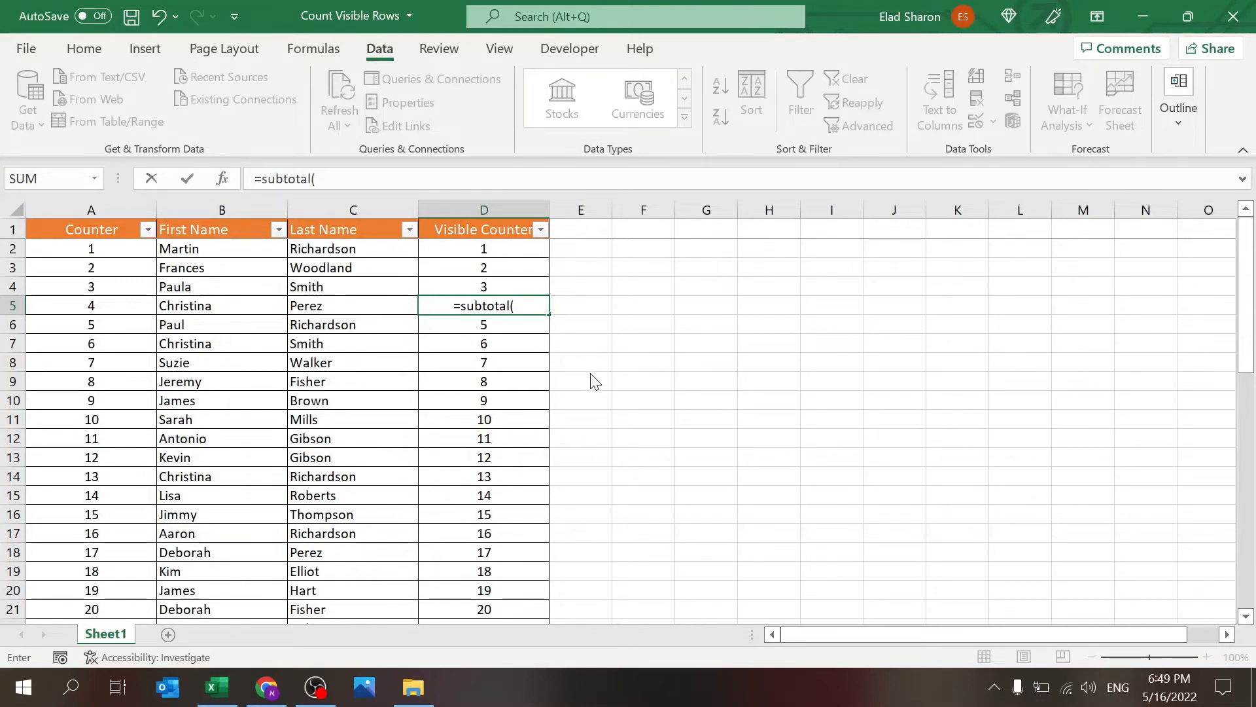
type("3")
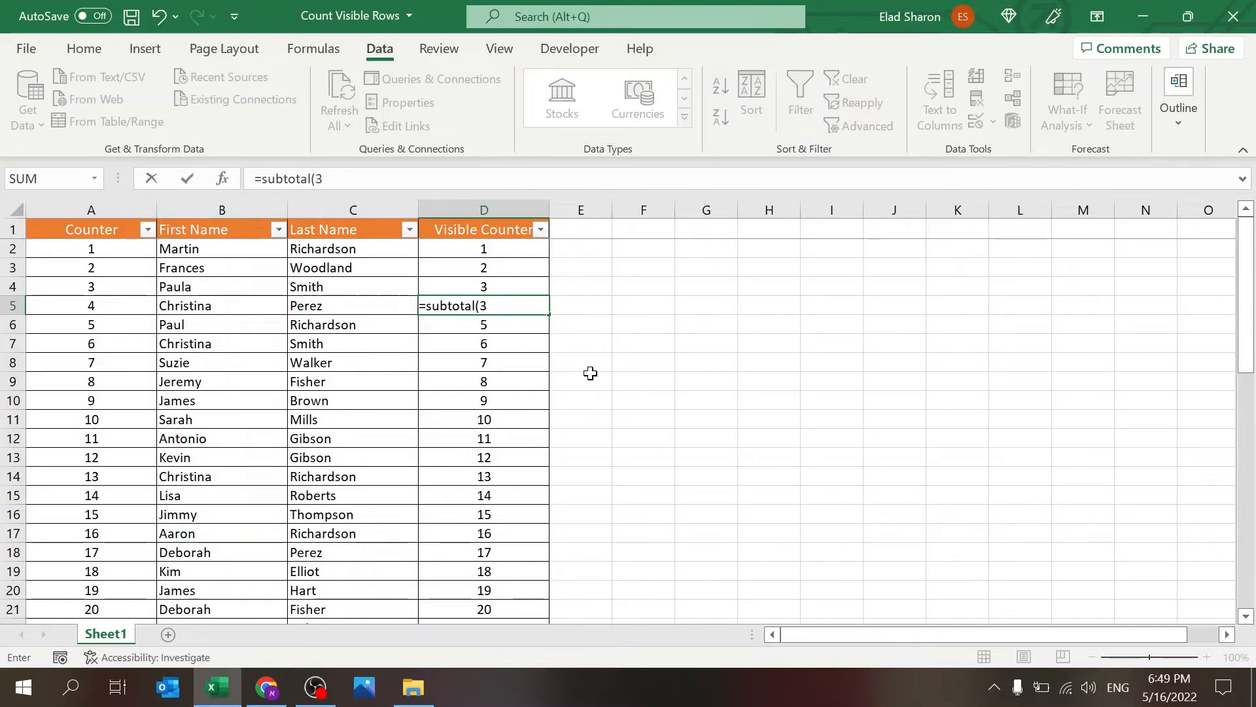
type(",C1:C5")
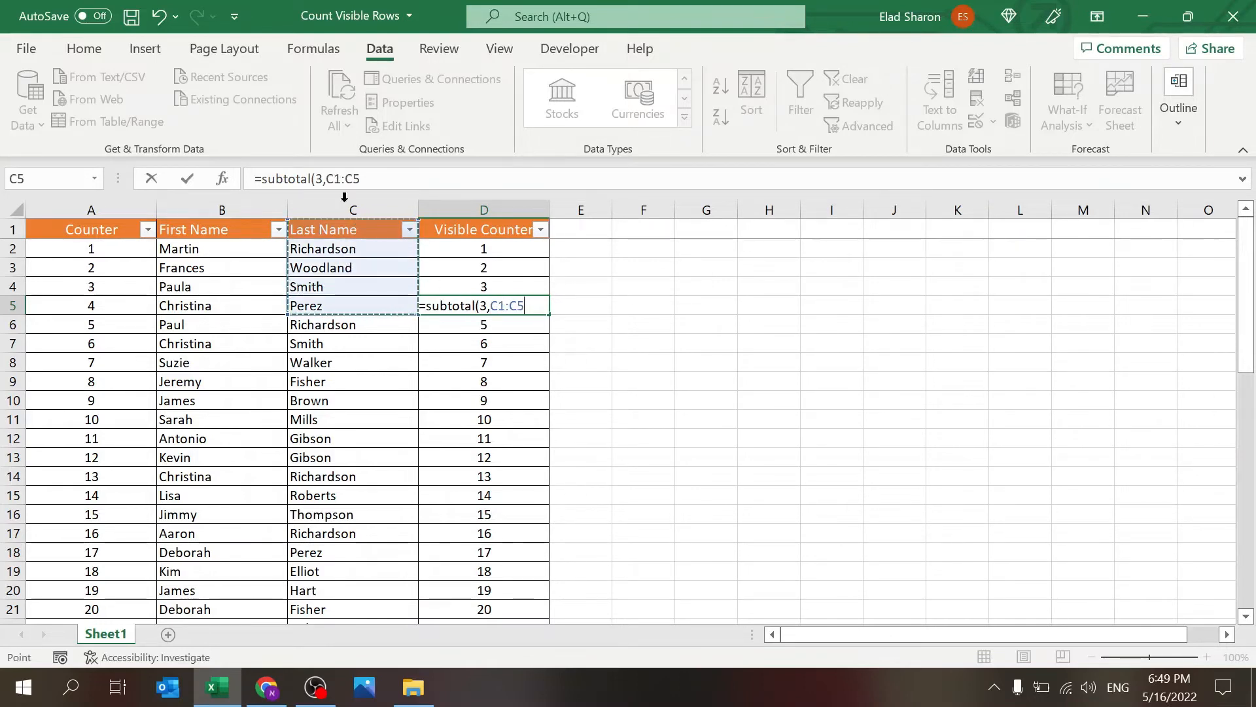
key("f4")
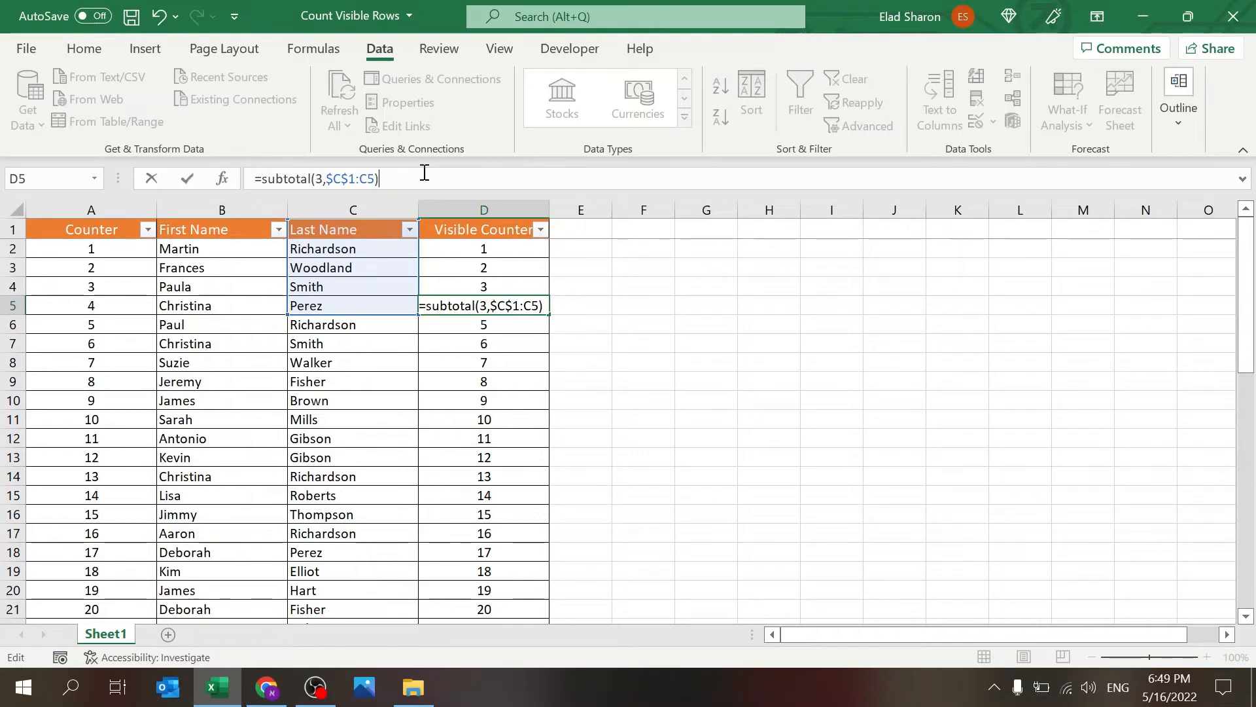
key("Return")
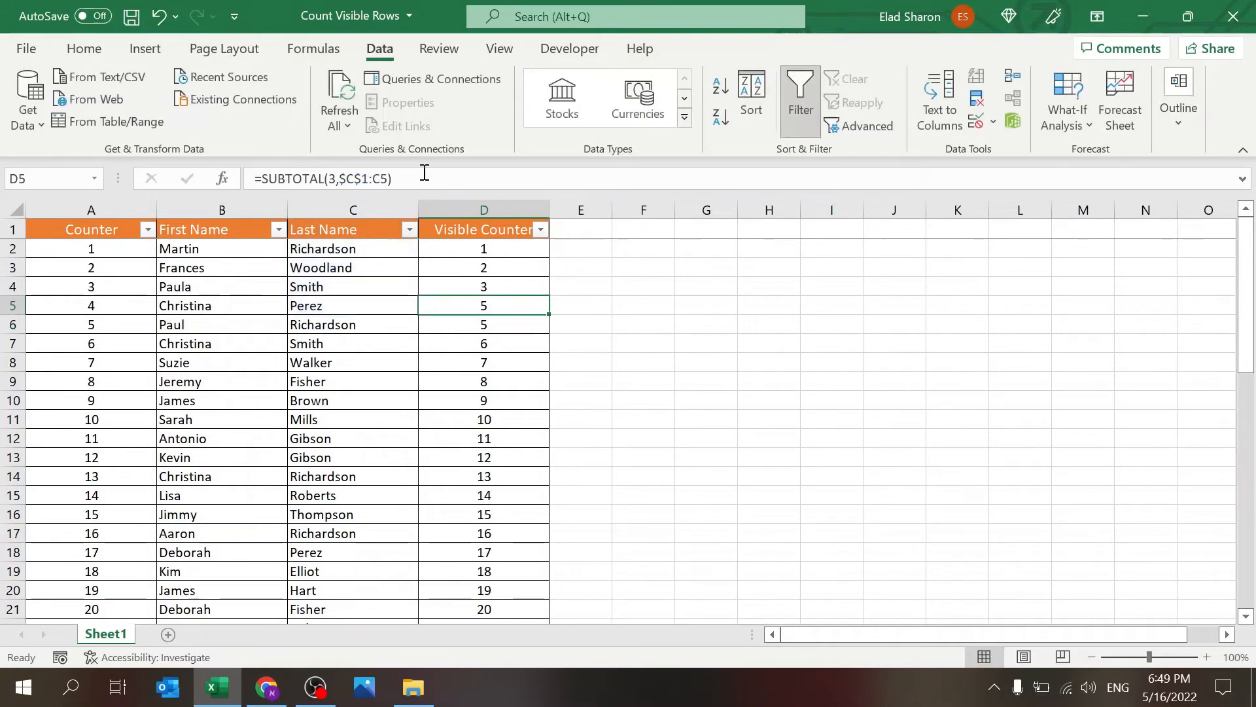
type("-1")
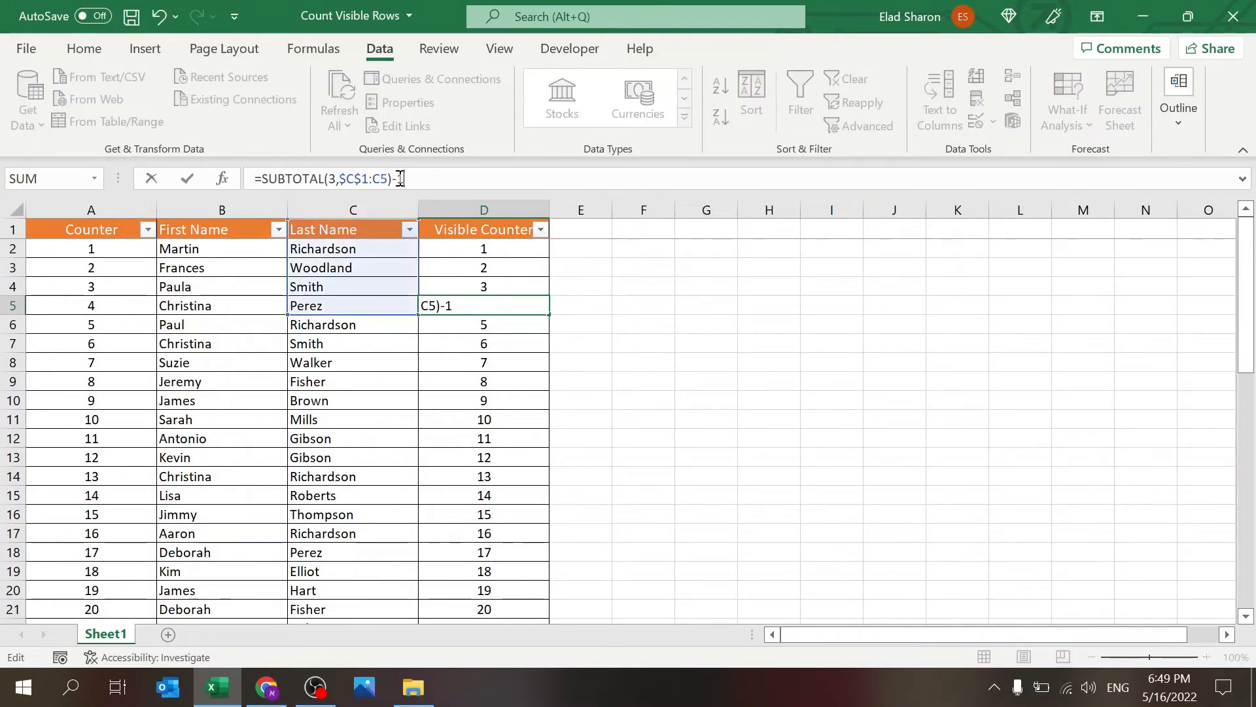
key("Return")
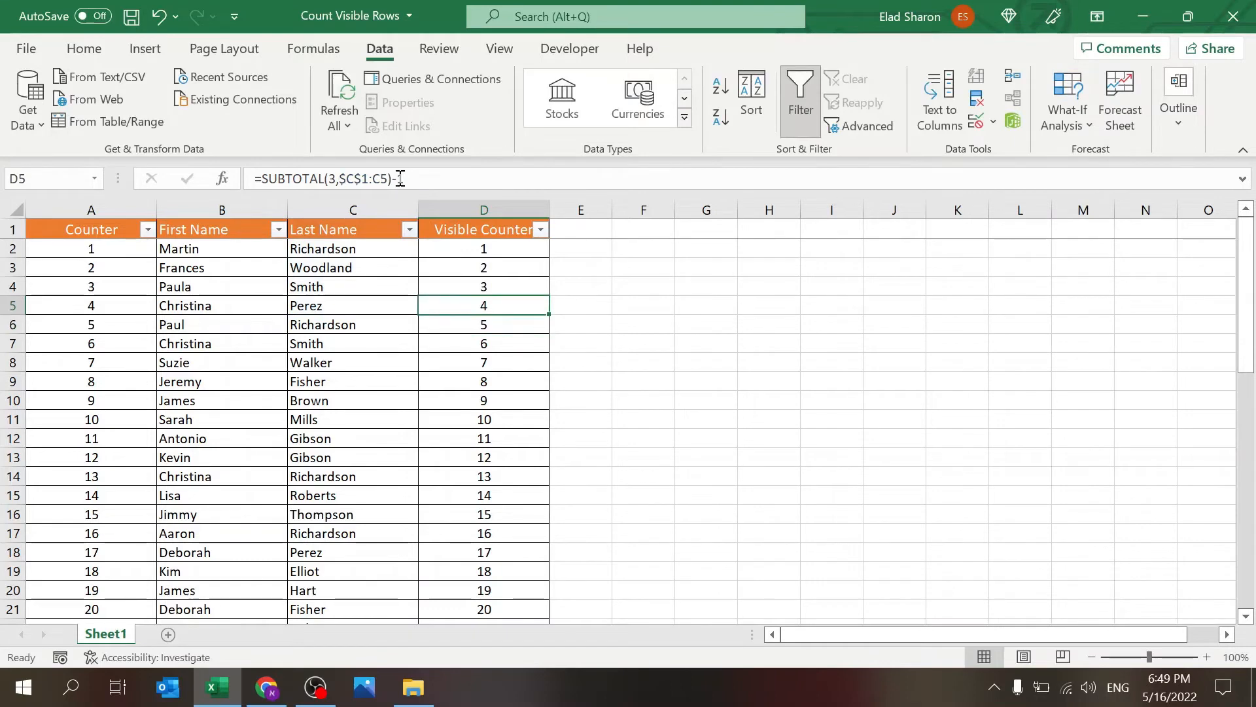
left_click(483, 248)
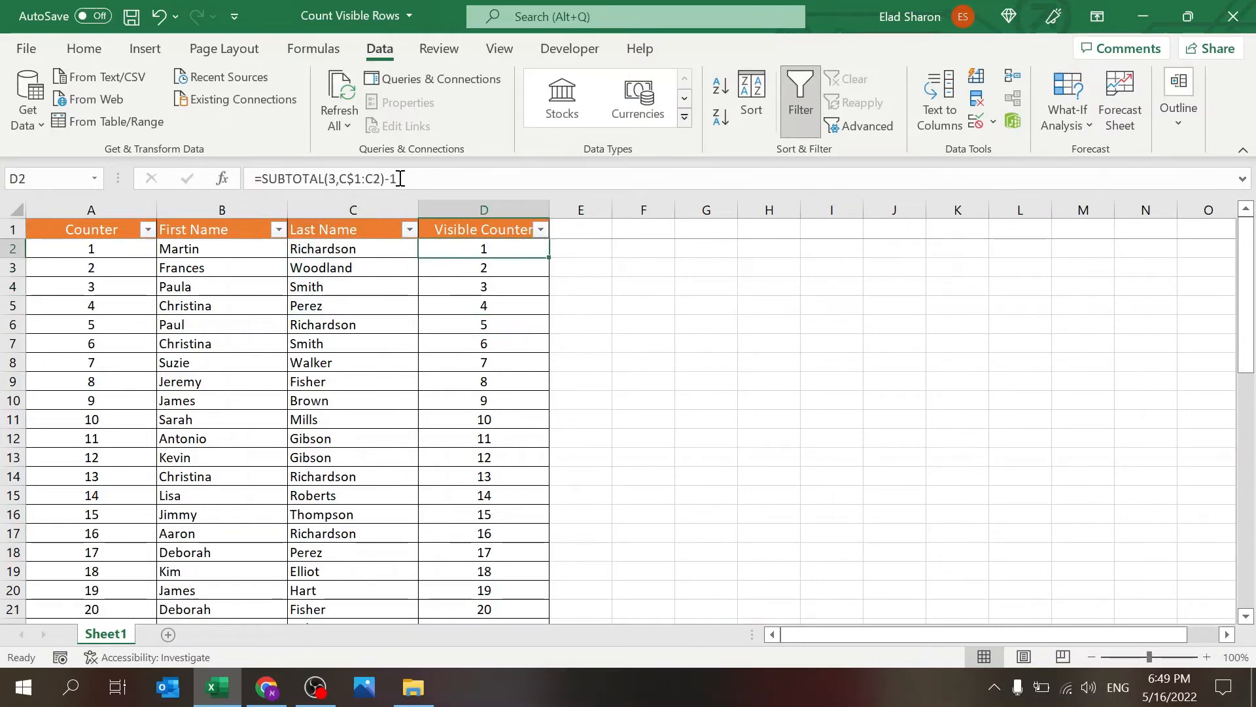
left_click(482, 267)
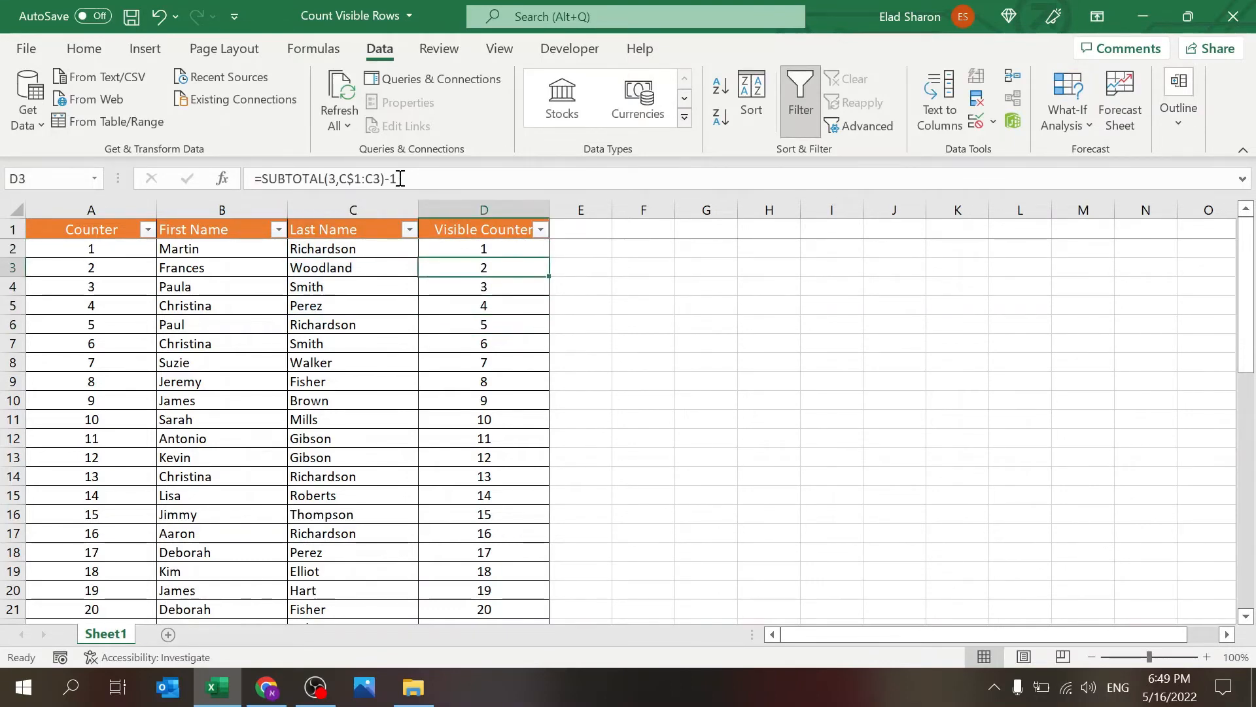
left_click(482, 247)
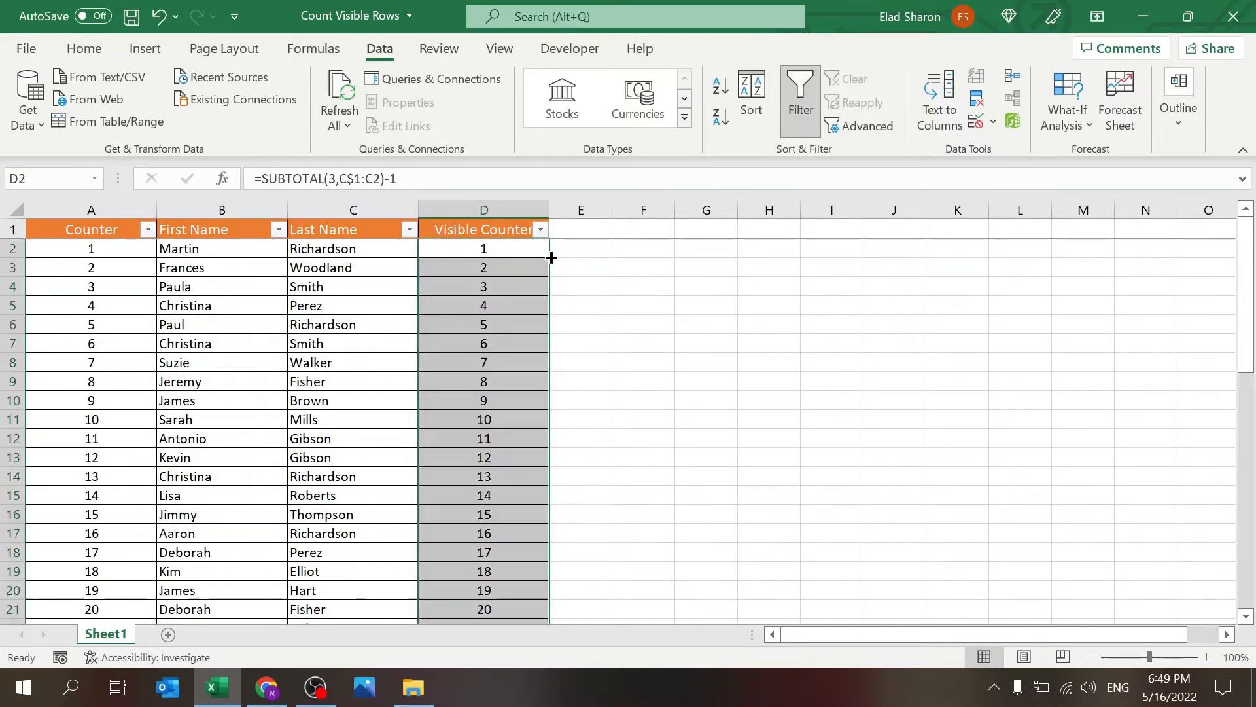
left_click(483, 325)
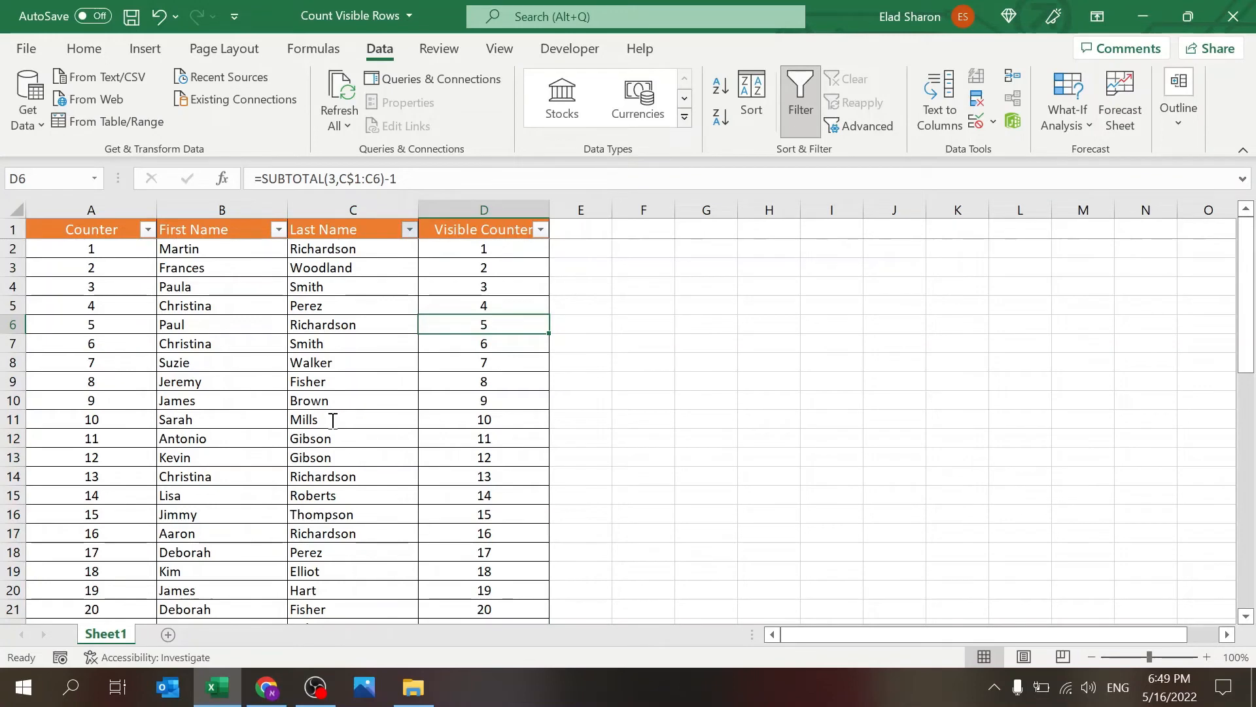
left_click(409, 229)
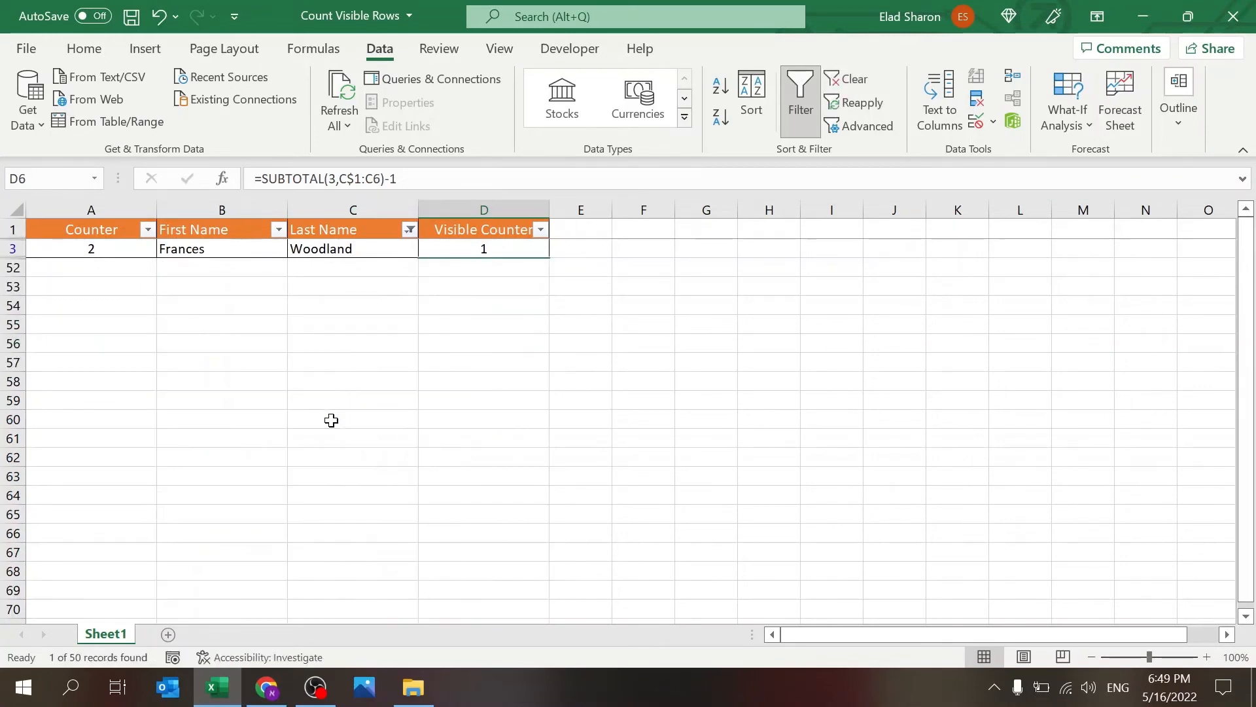
left_click(483, 248)
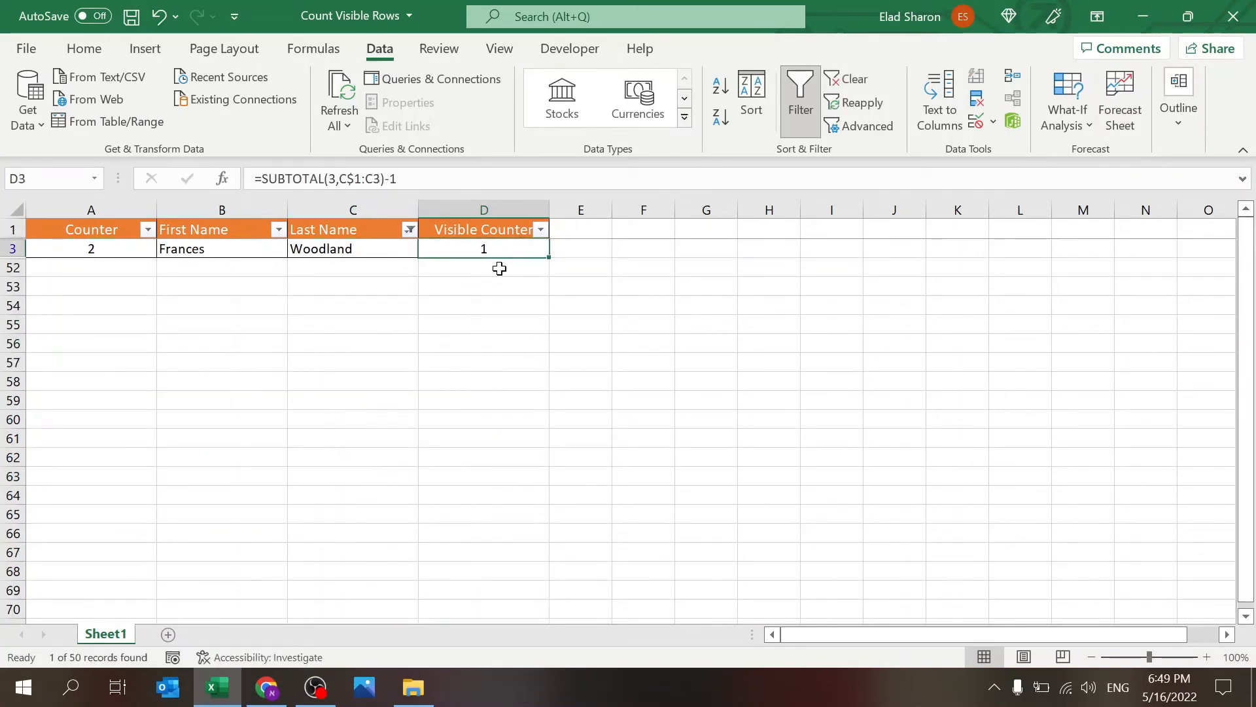
double_click(482, 248)
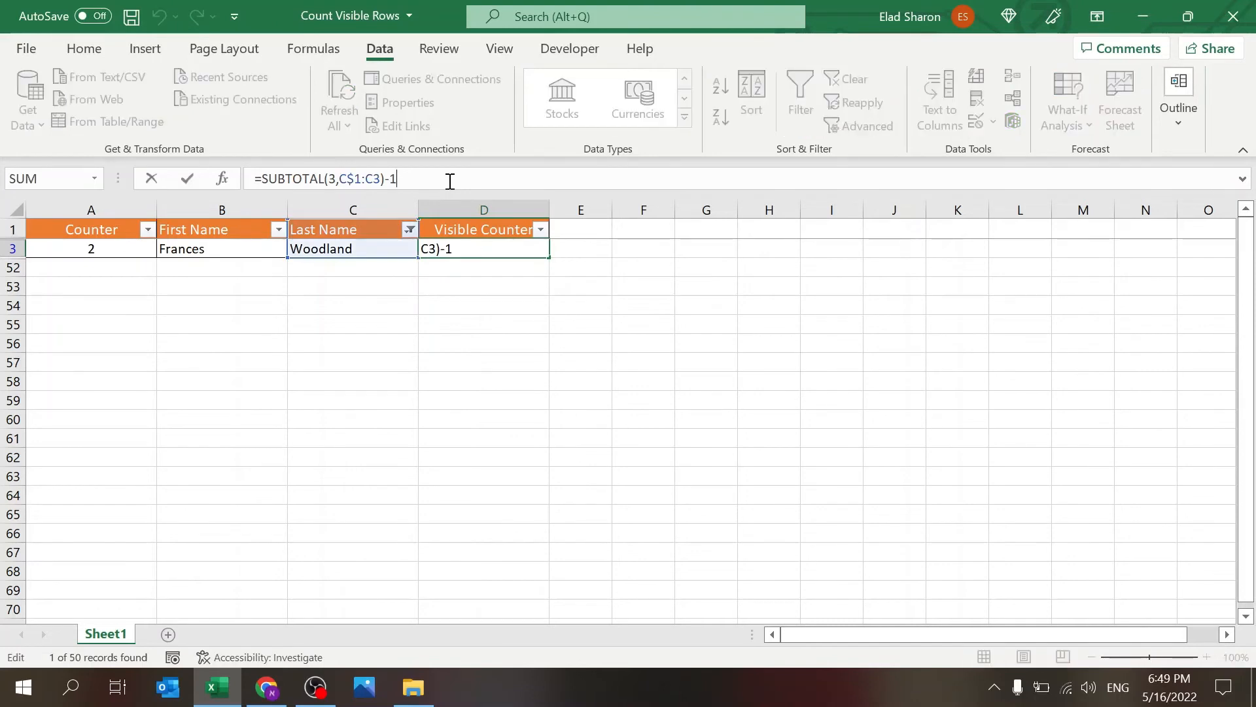
key("Return")
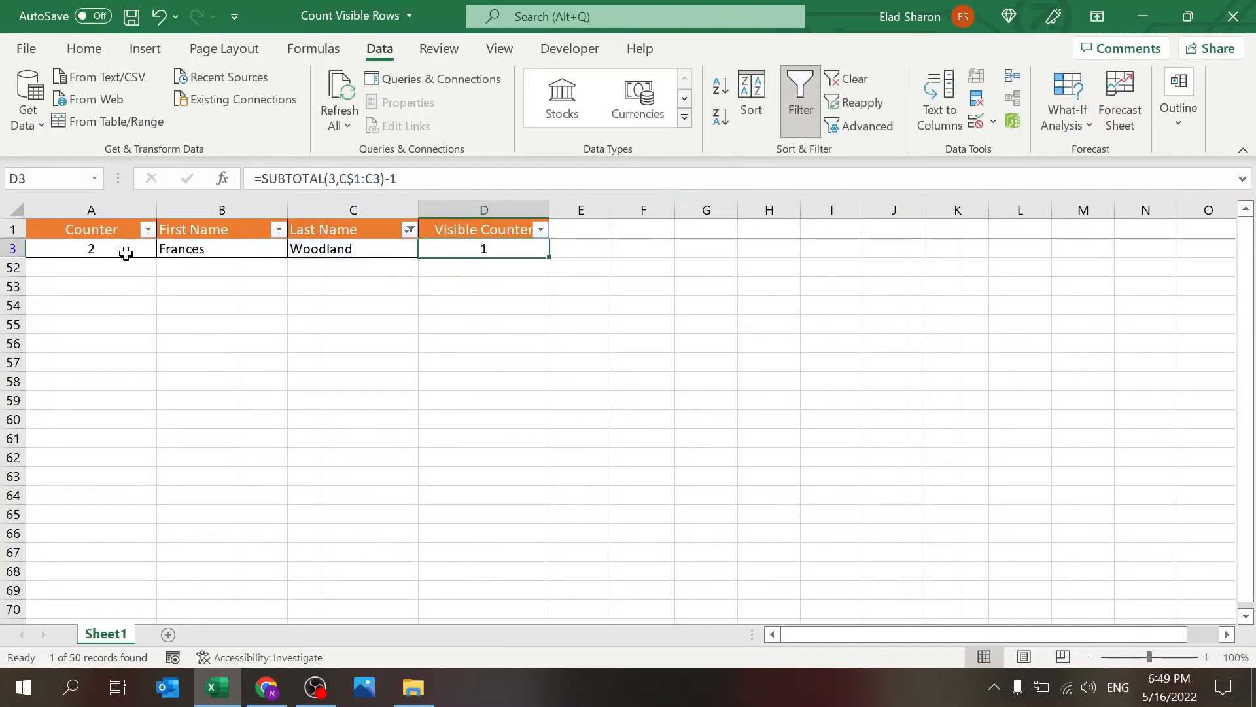
left_click(853, 78)
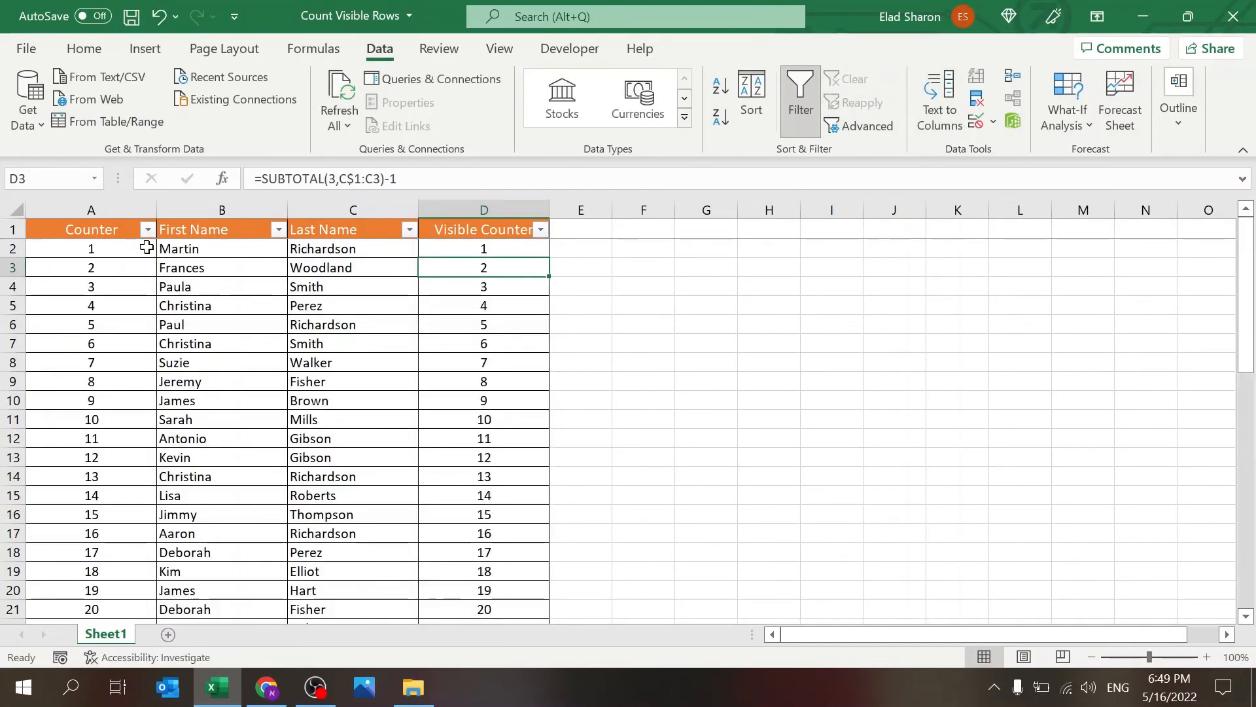
left_click(91, 249)
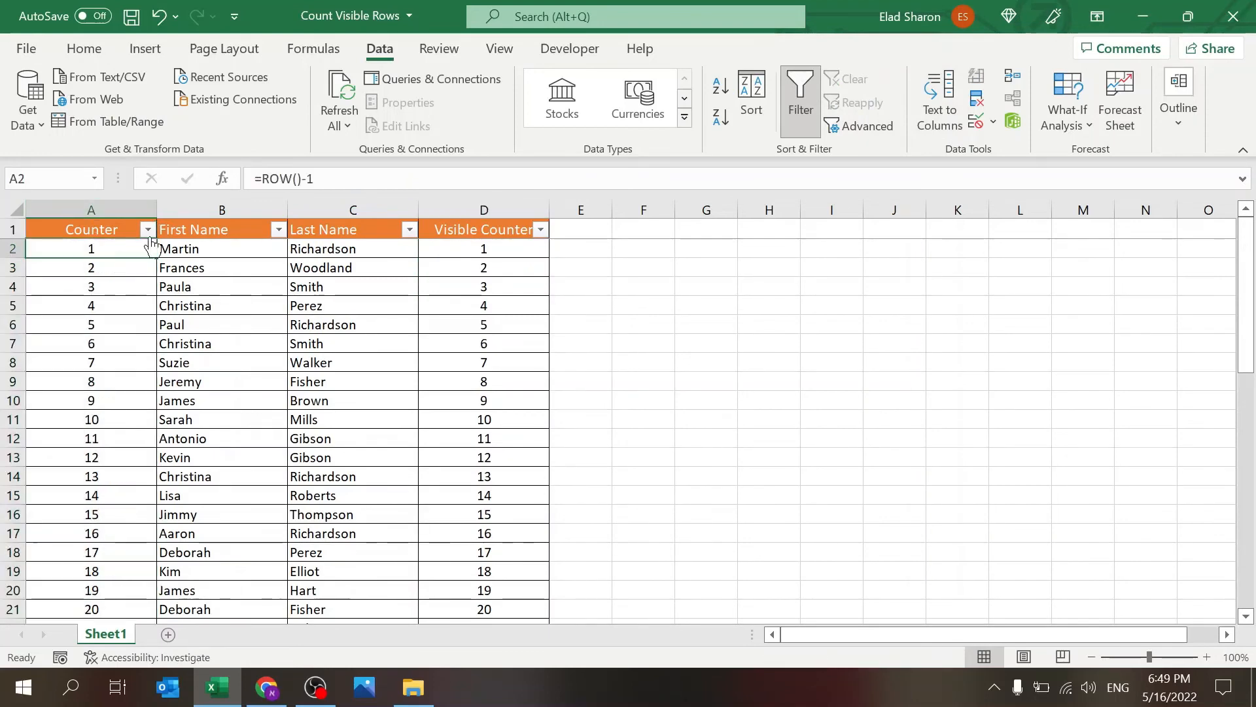
left_click(352, 248)
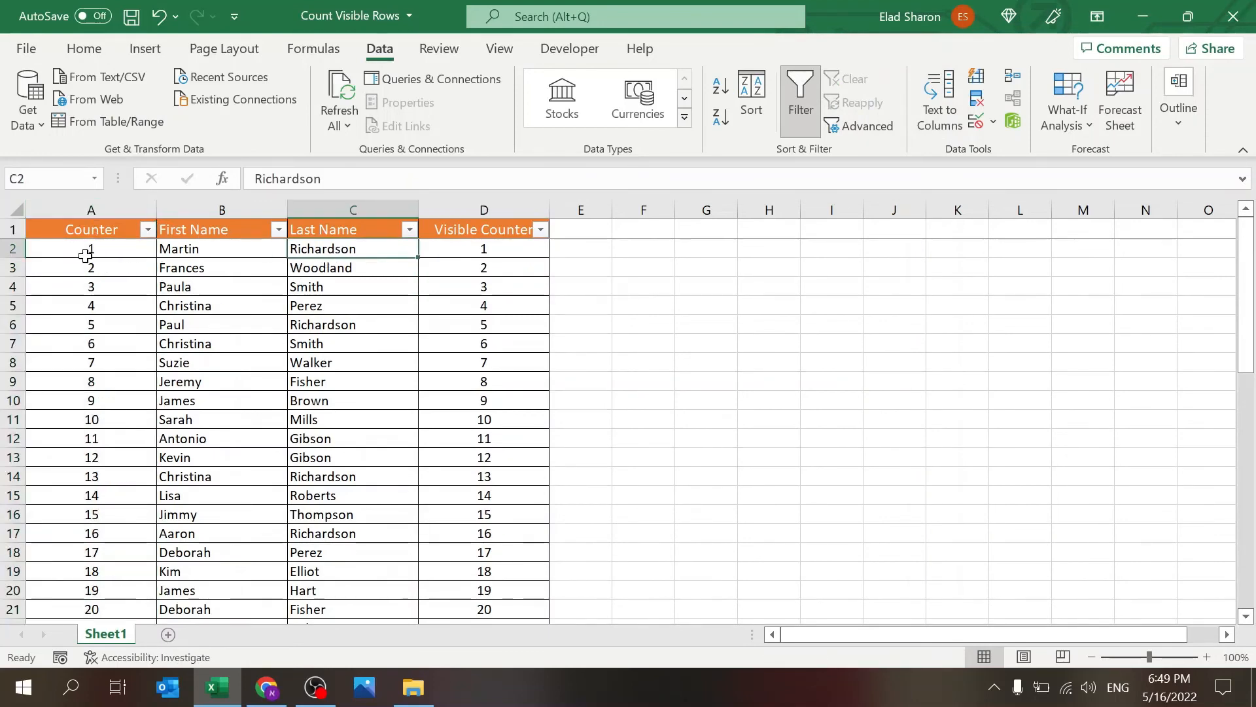
left_click(90, 267)
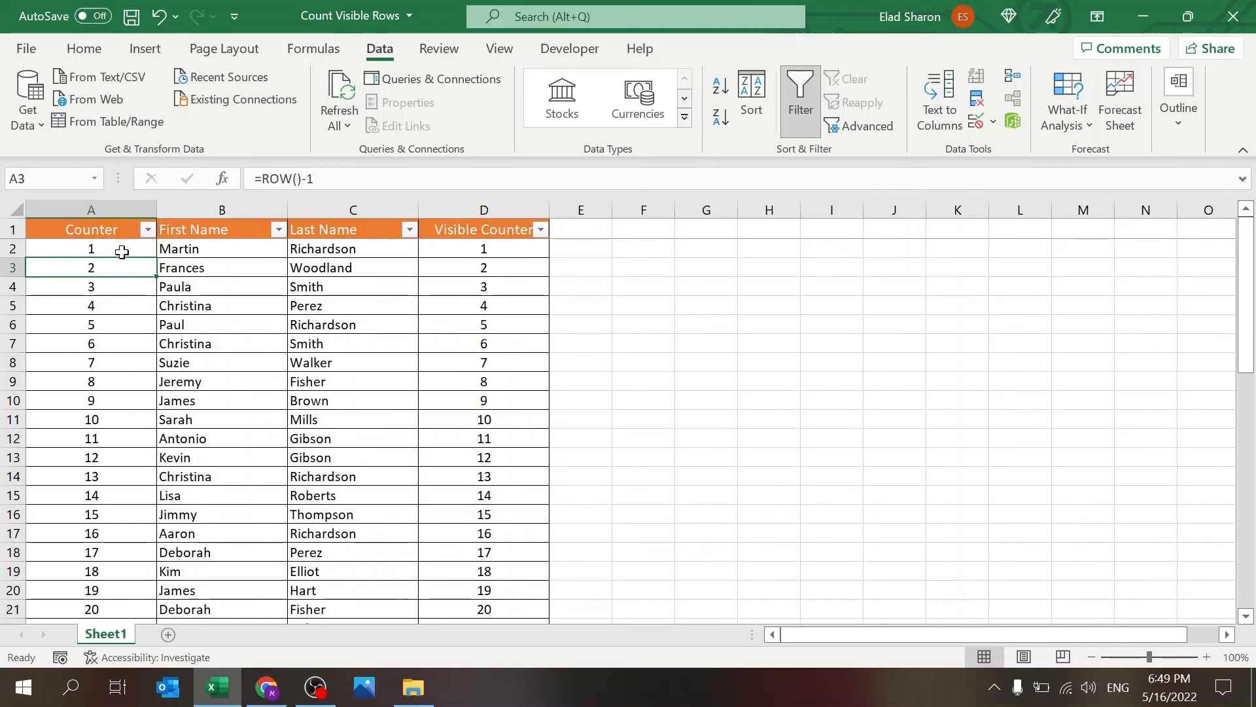
mouse_move(235, 200)
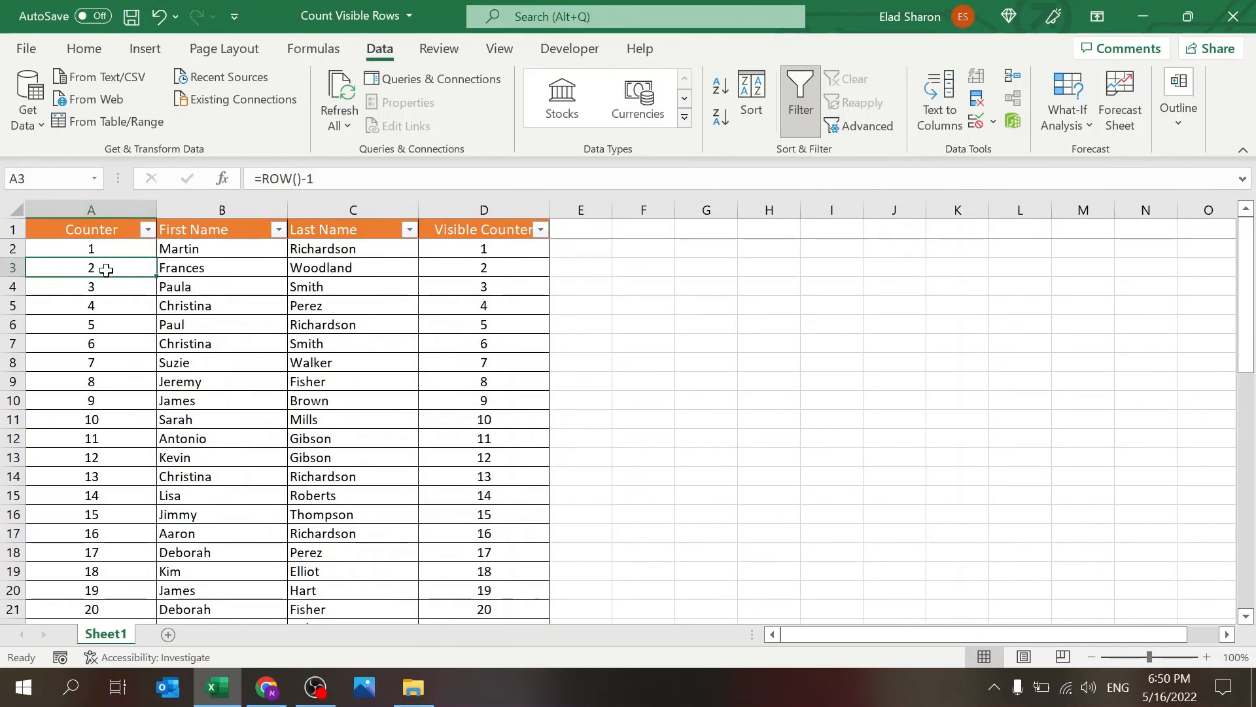
mouse_move(122, 266)
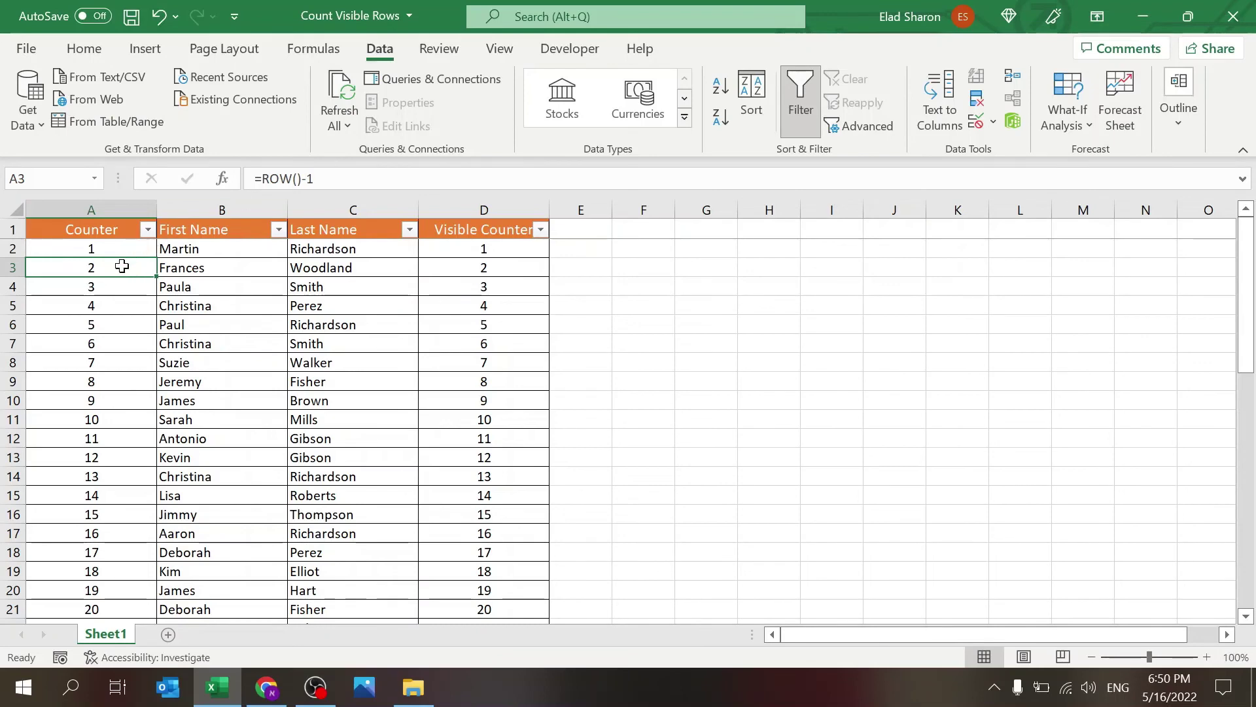
mouse_move(113, 314)
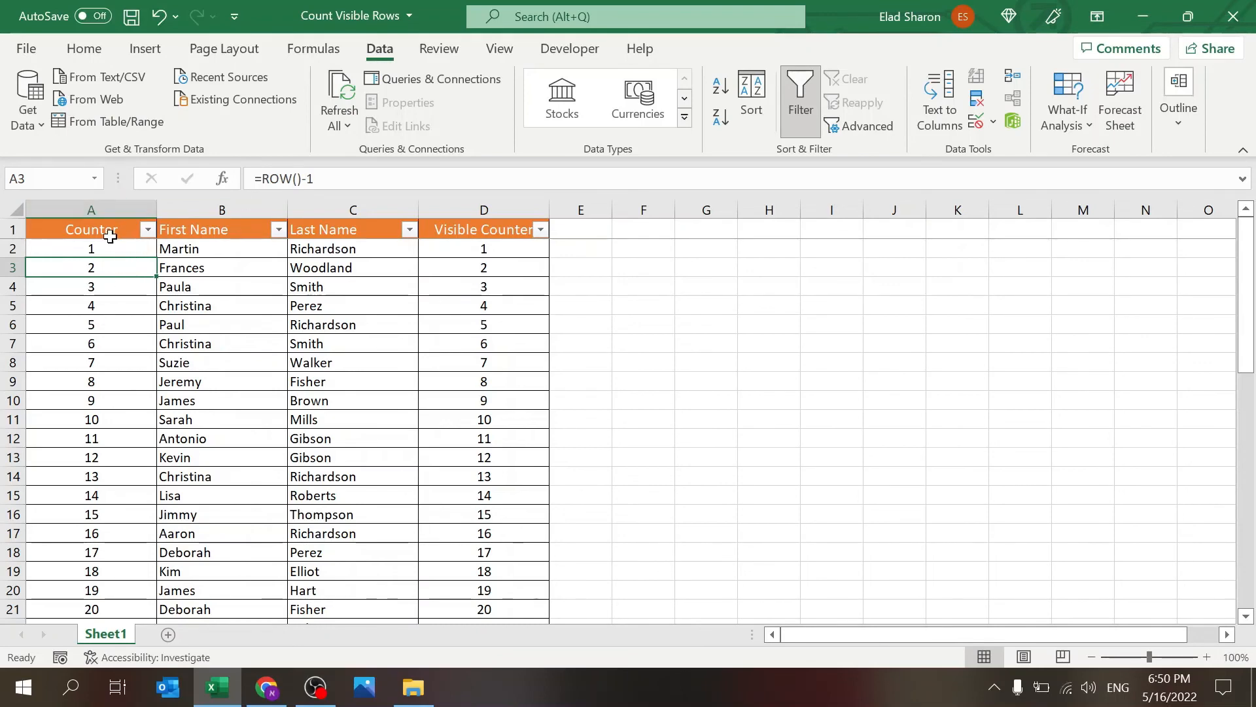
left_click(89, 249)
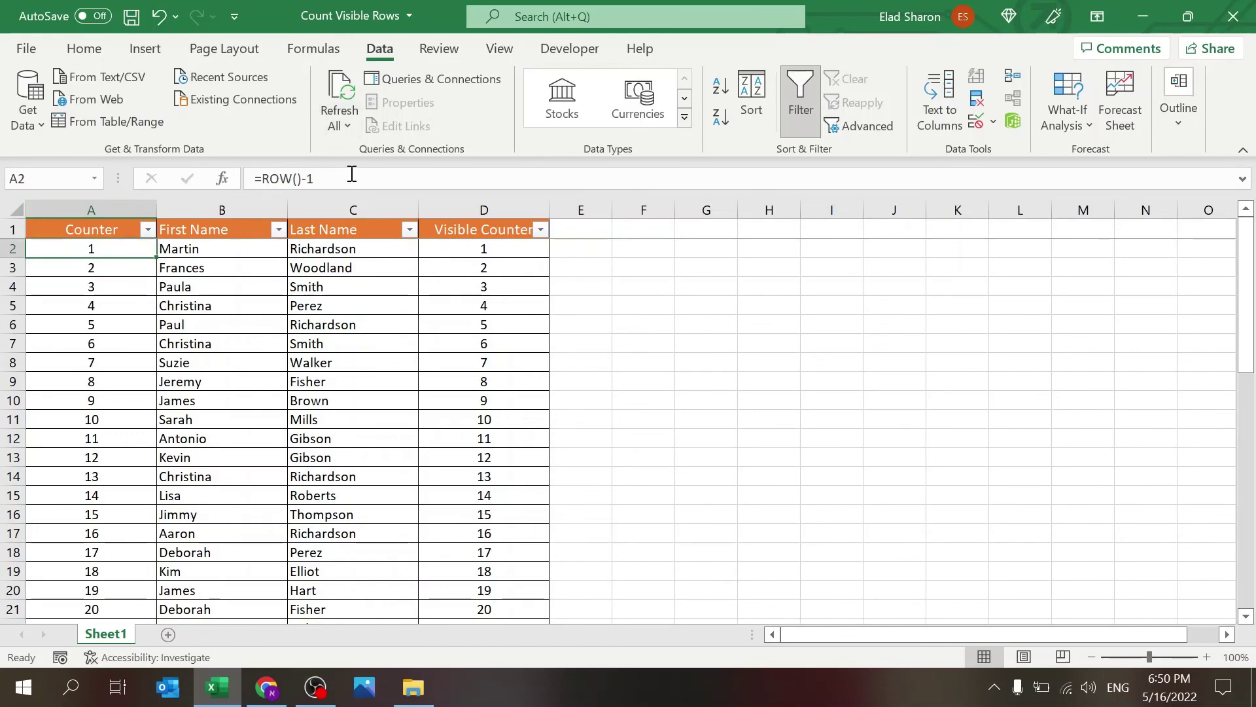
double_click(91, 248)
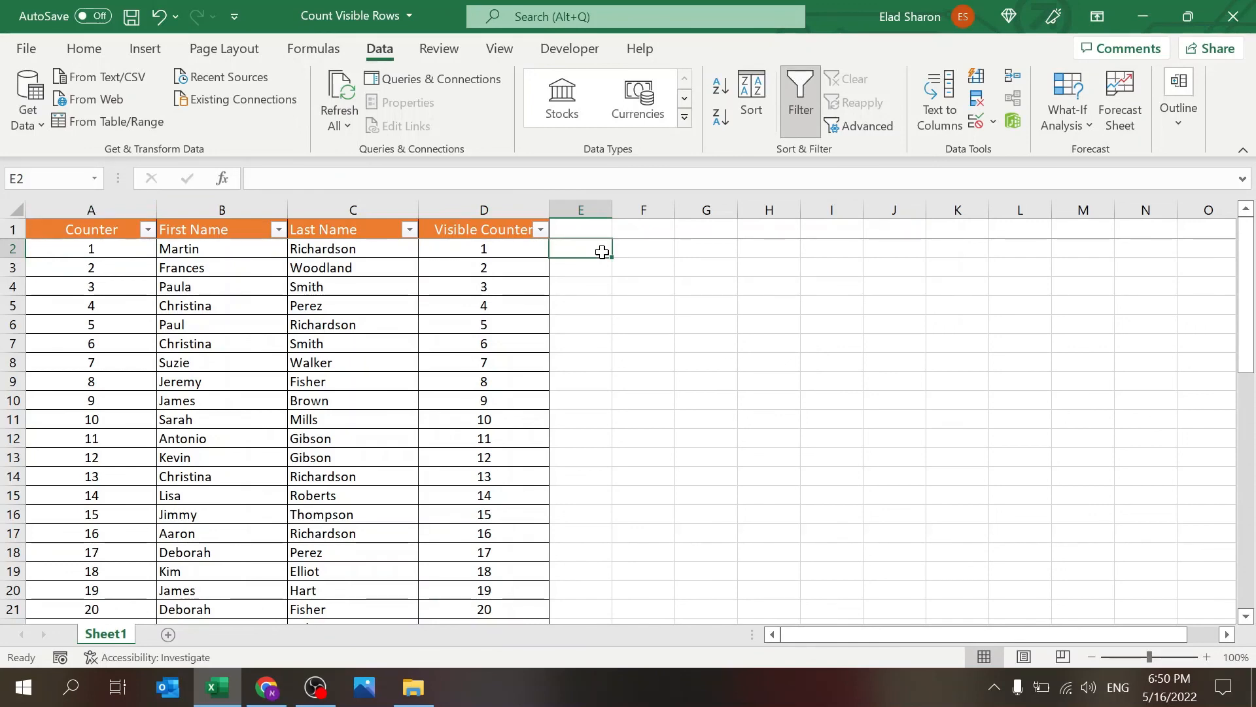
mouse_move(550, 336)
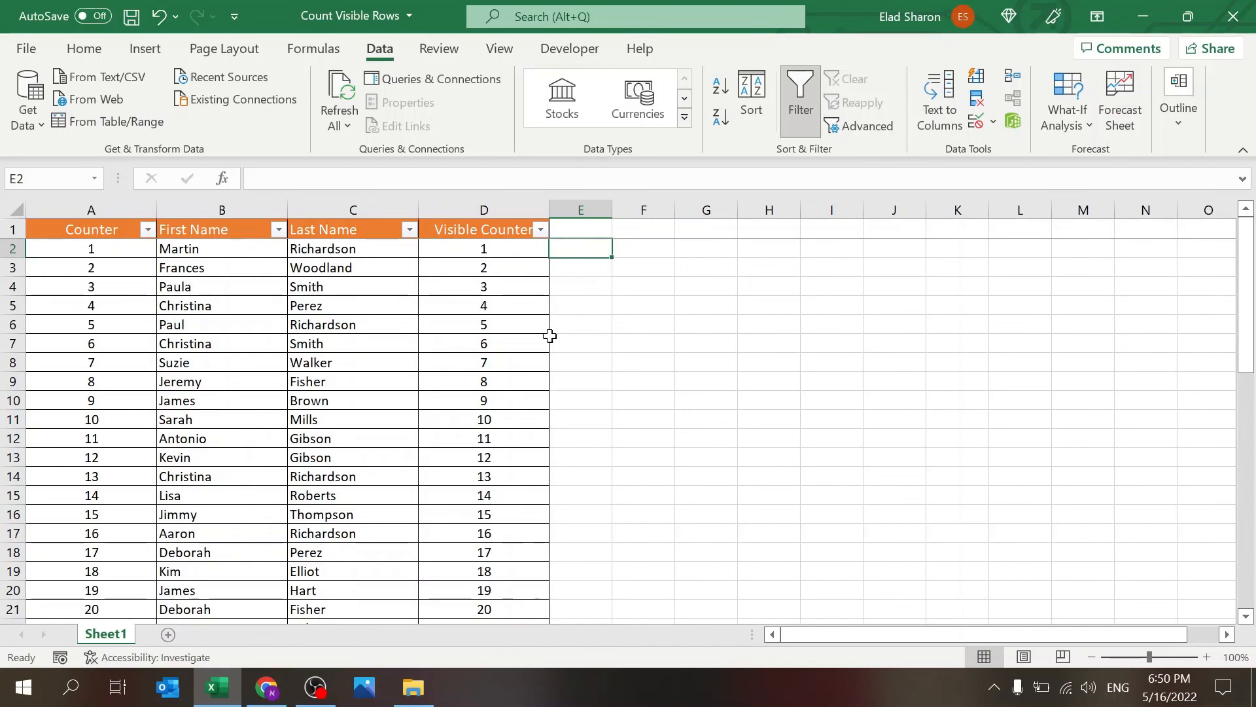